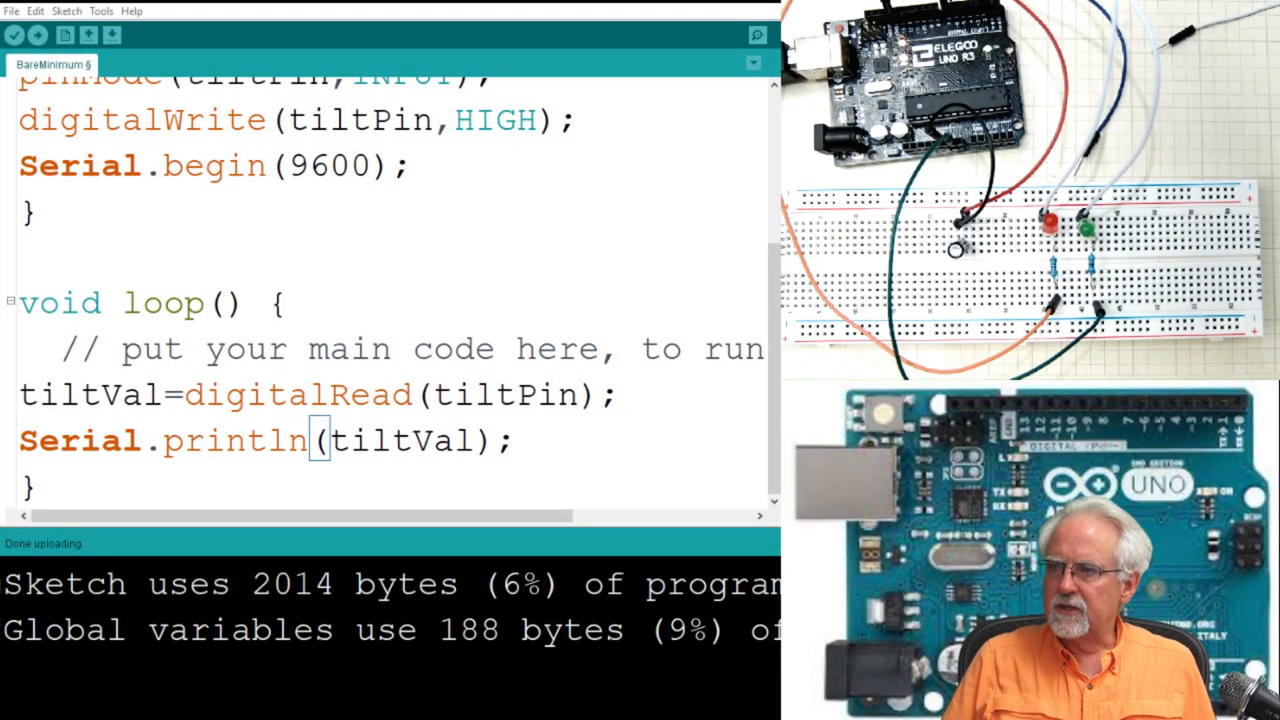
Step: Declare 'int redPin=7;' below the tiltVal declaration at the sketch top
scroll("up", 3)
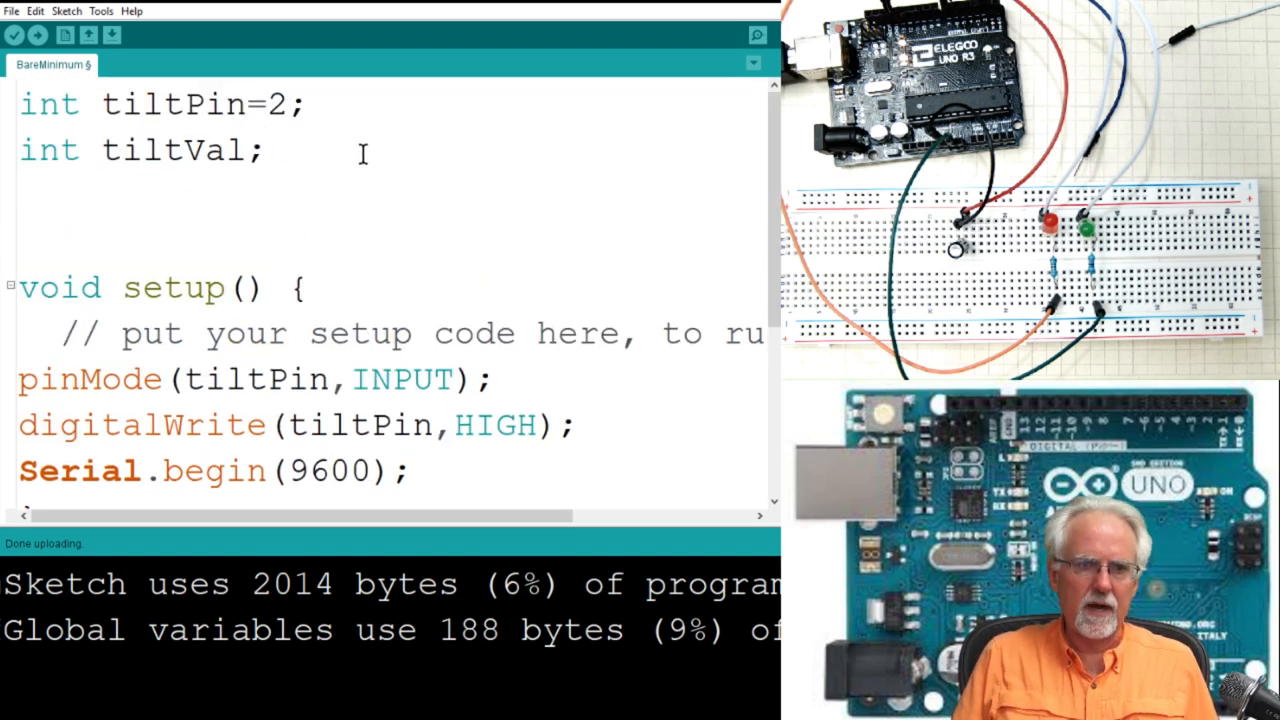
type("int")
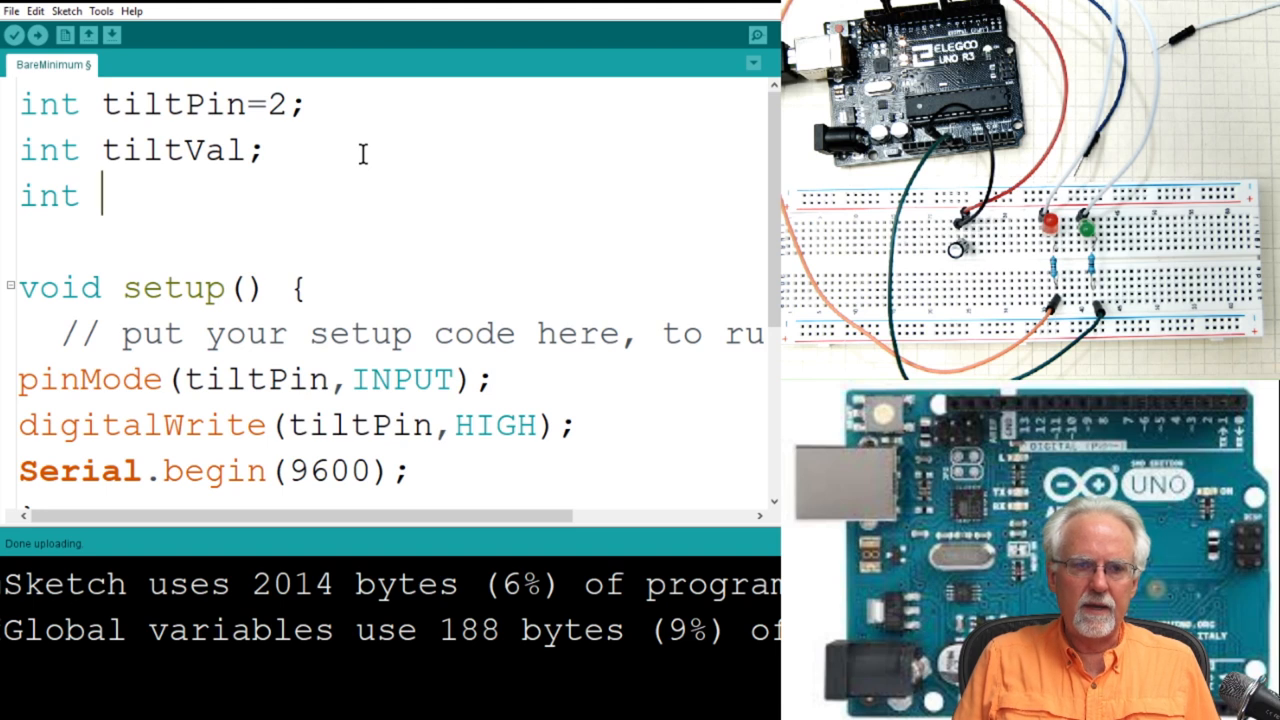
type("red")
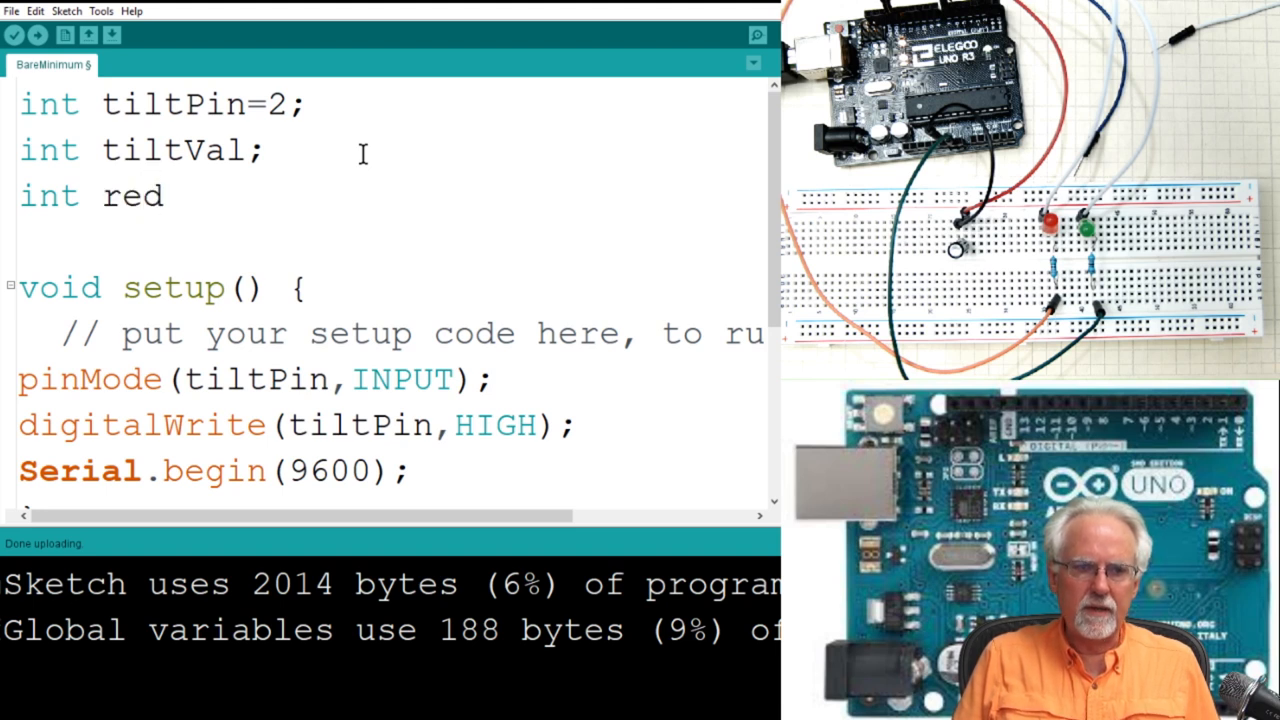
type("Pin=")
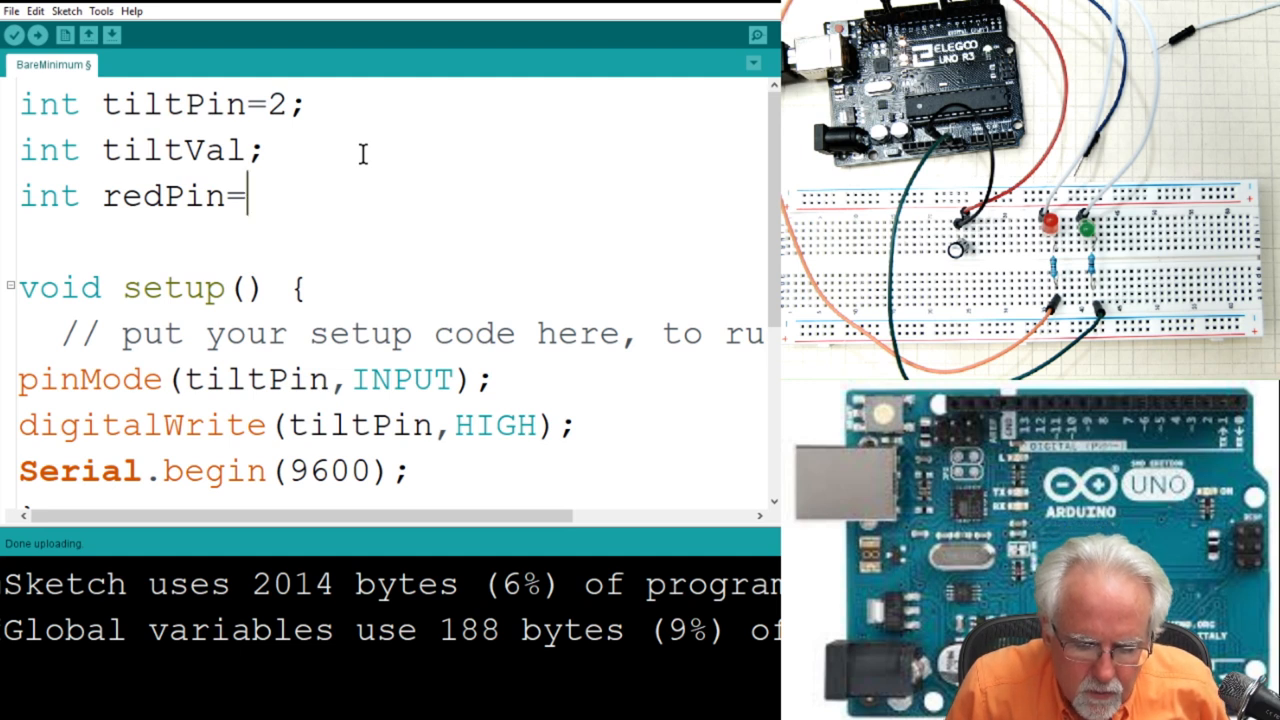
type("7")
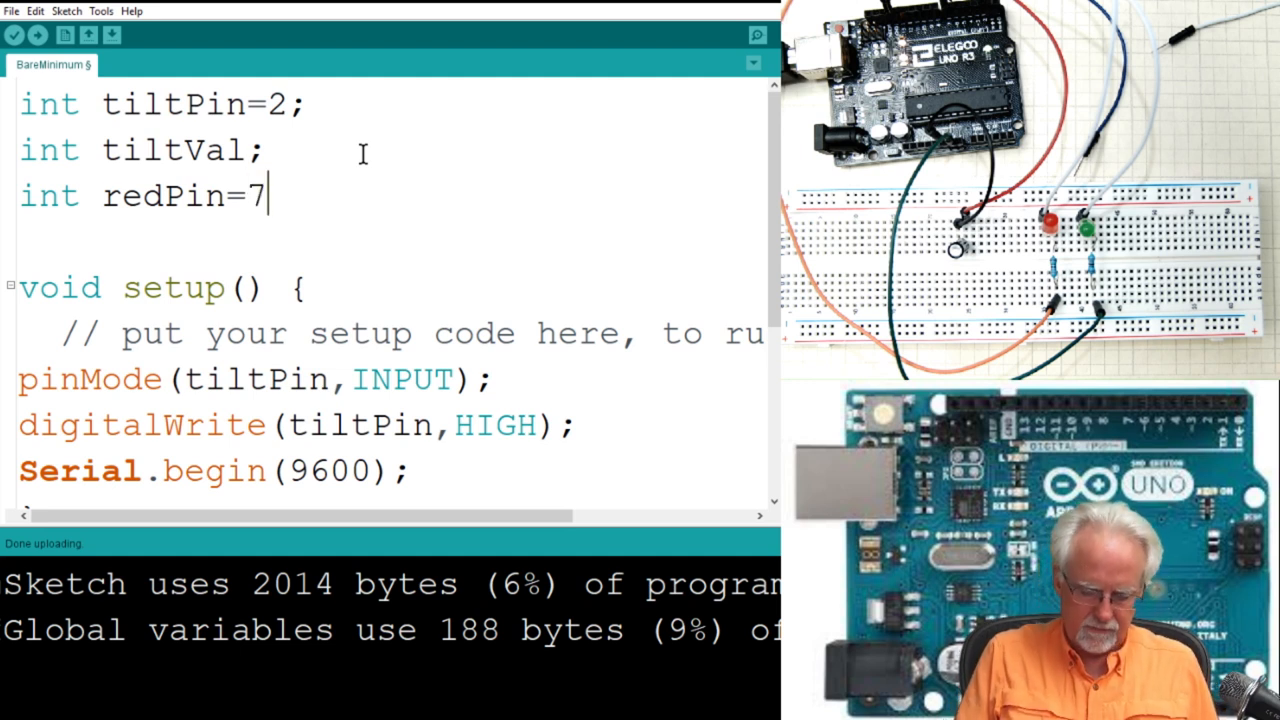
Step: Declare 'int greenPin=6;' on the next line
type("i")
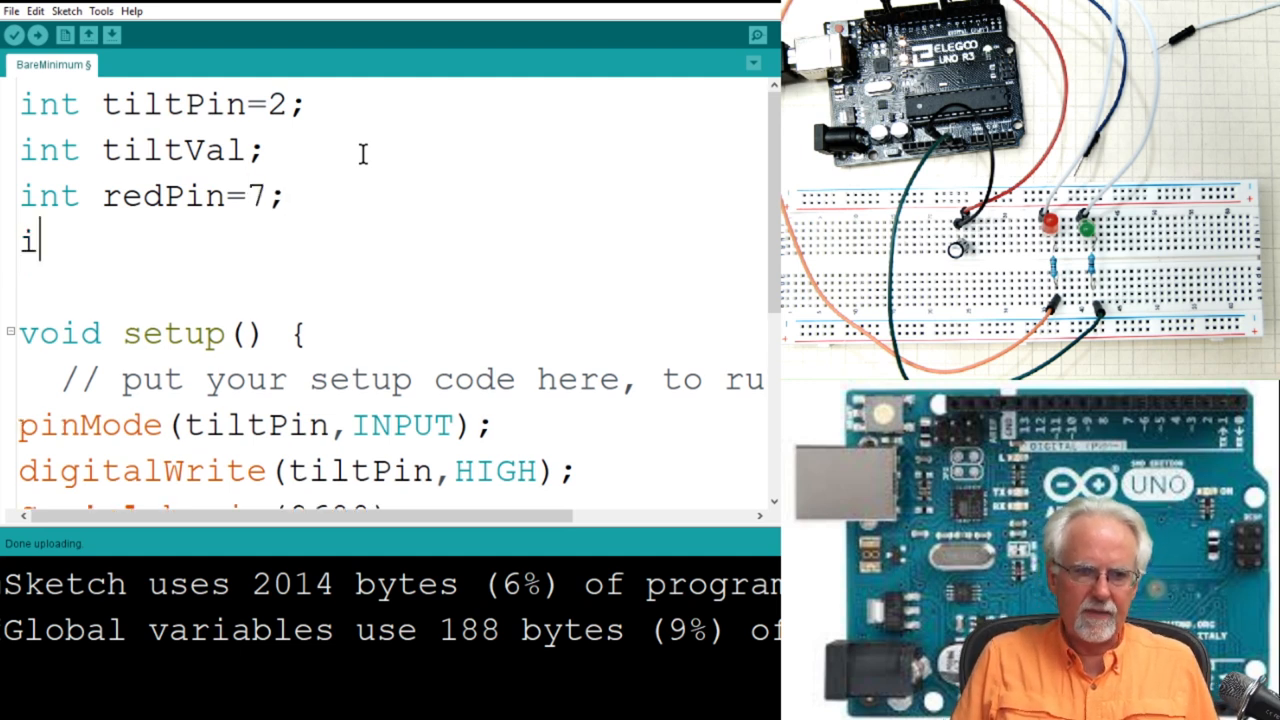
type("nt gr")
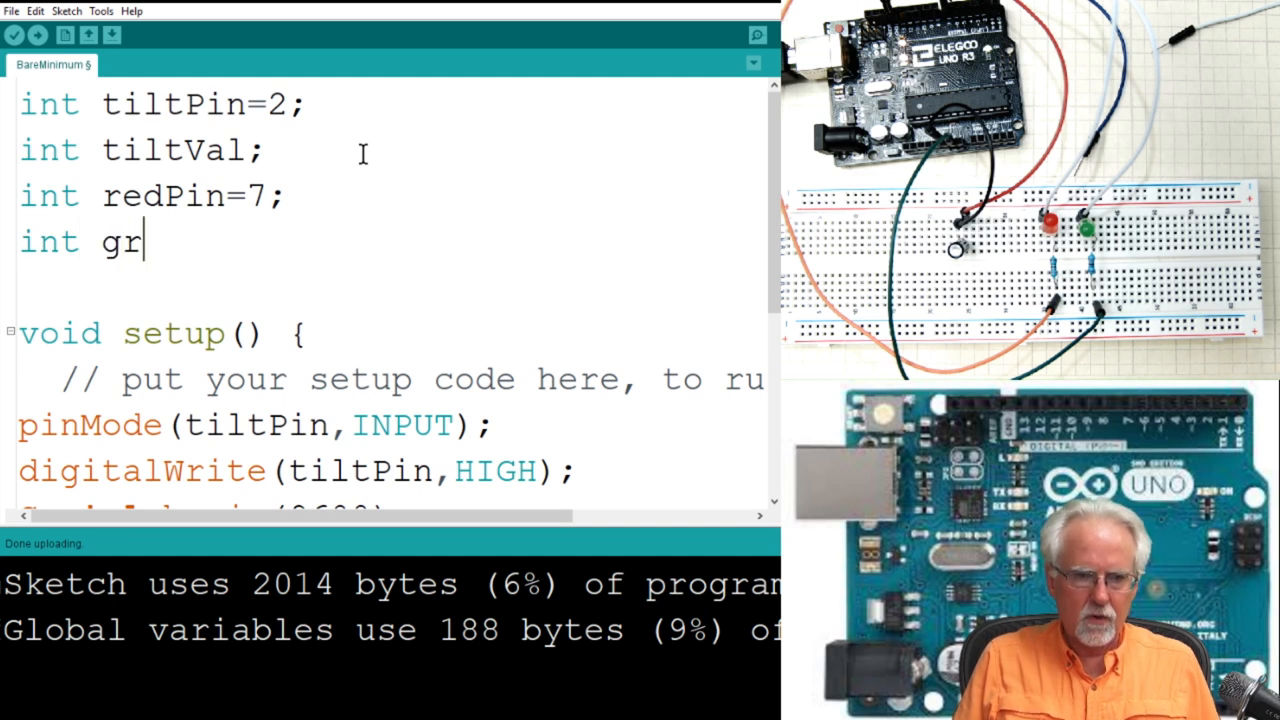
type("eenLe")
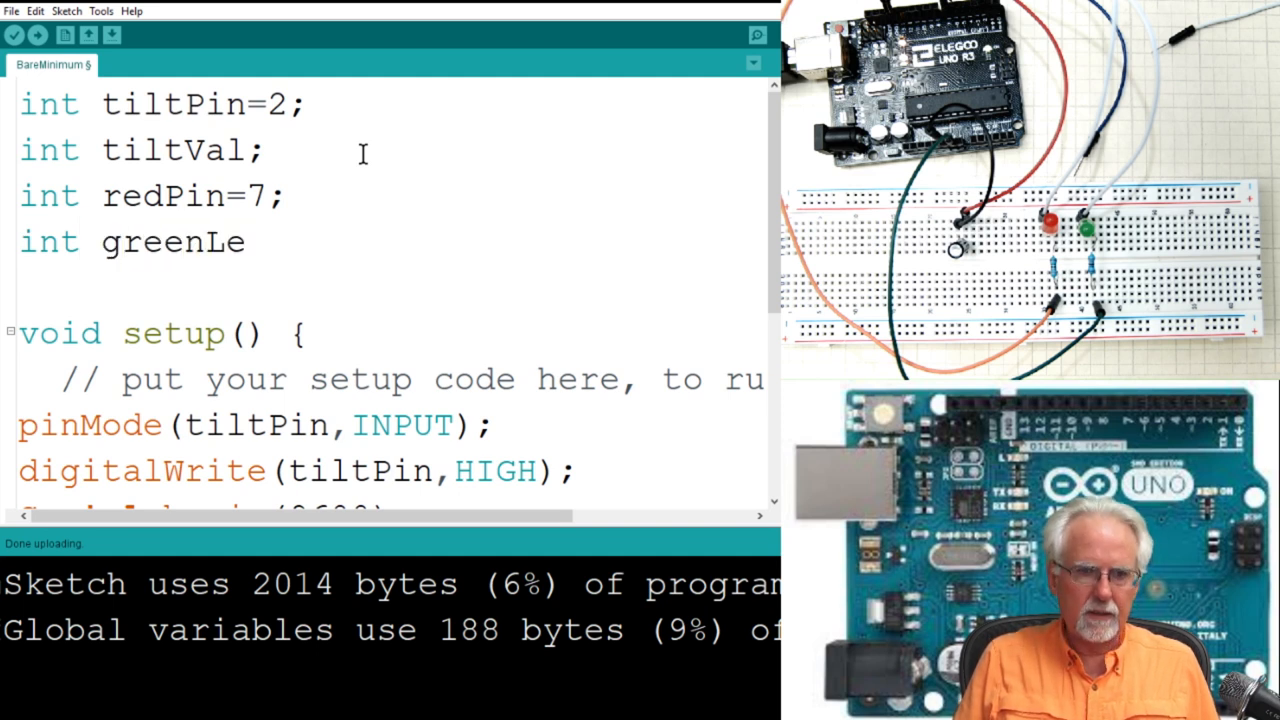
type("greenp")
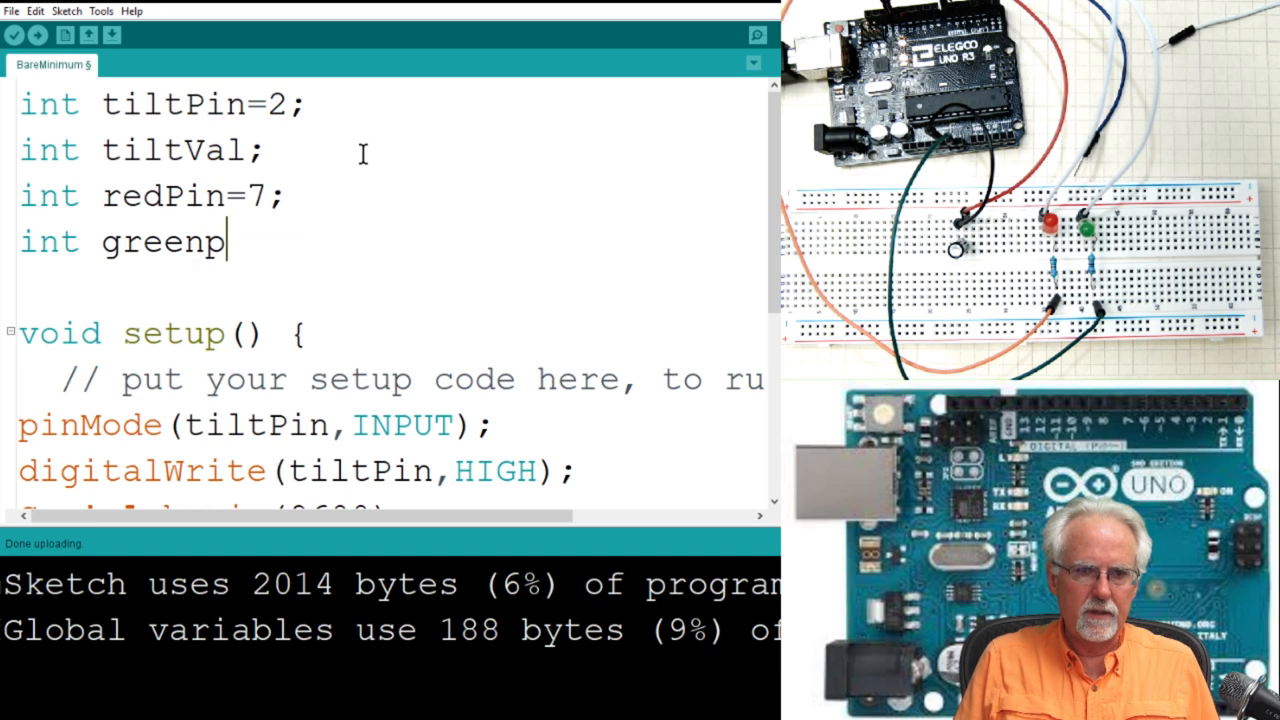
type("Pin")
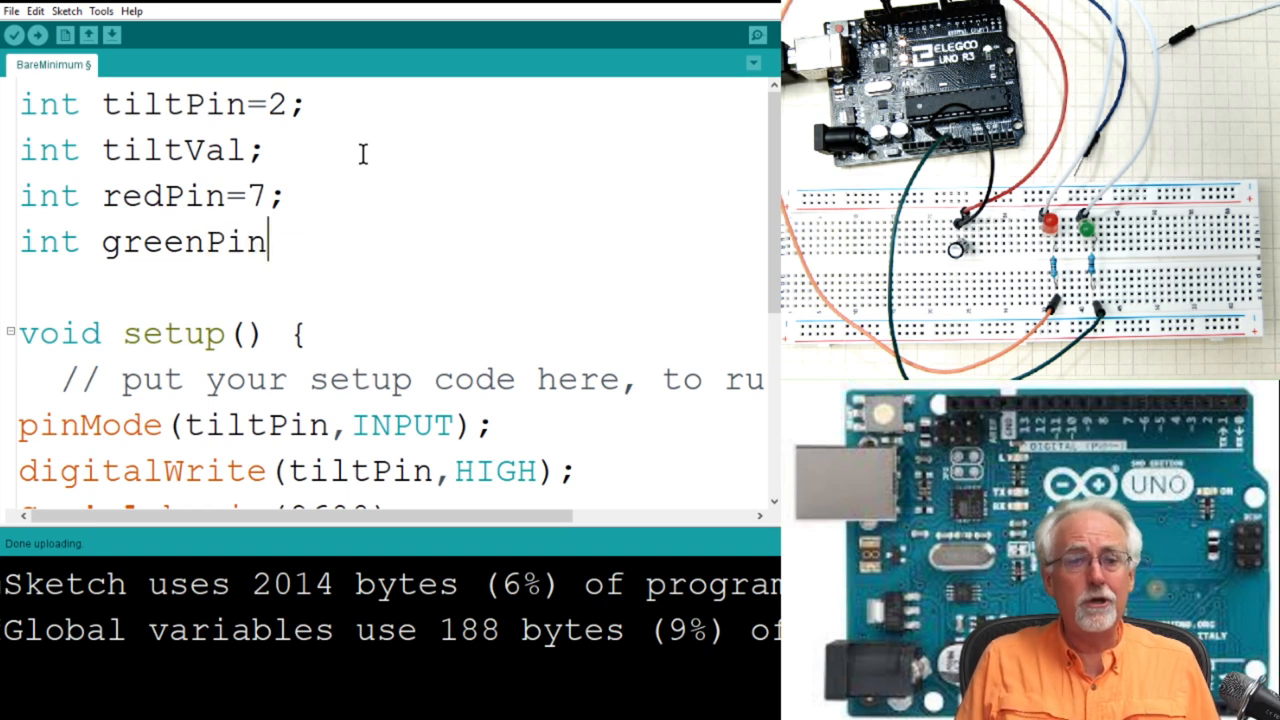
type("=")
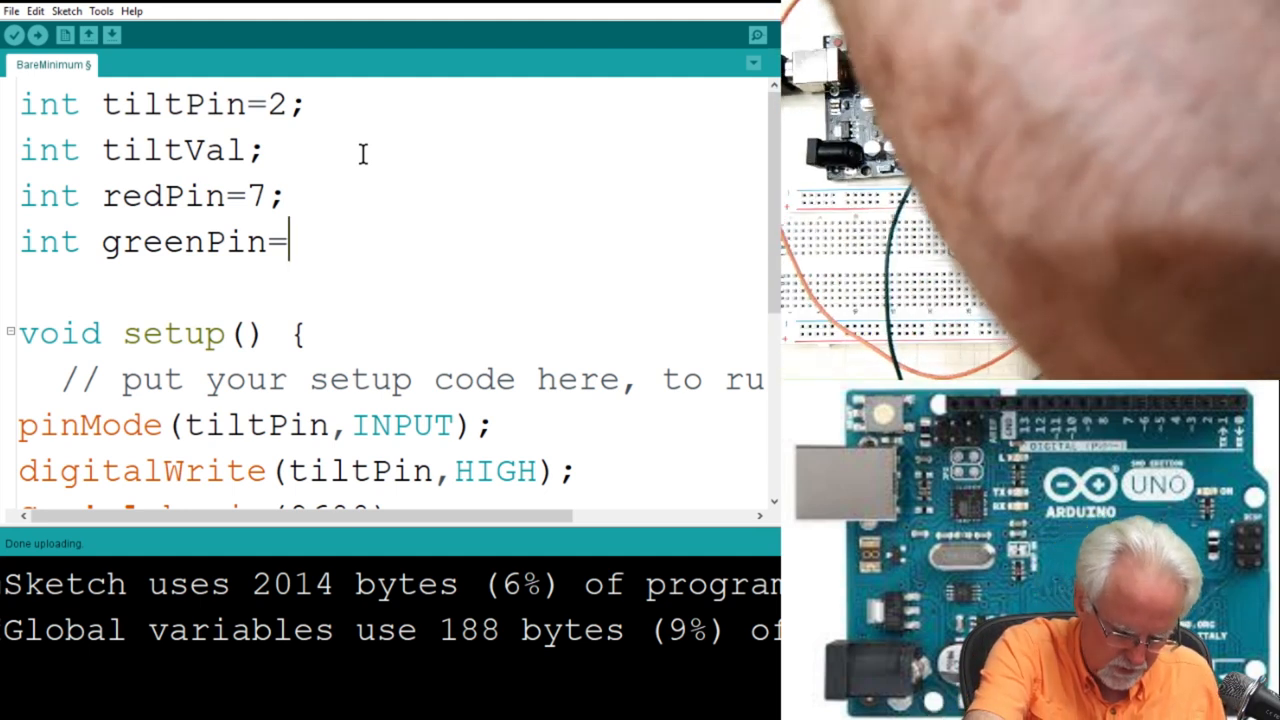
type("6")
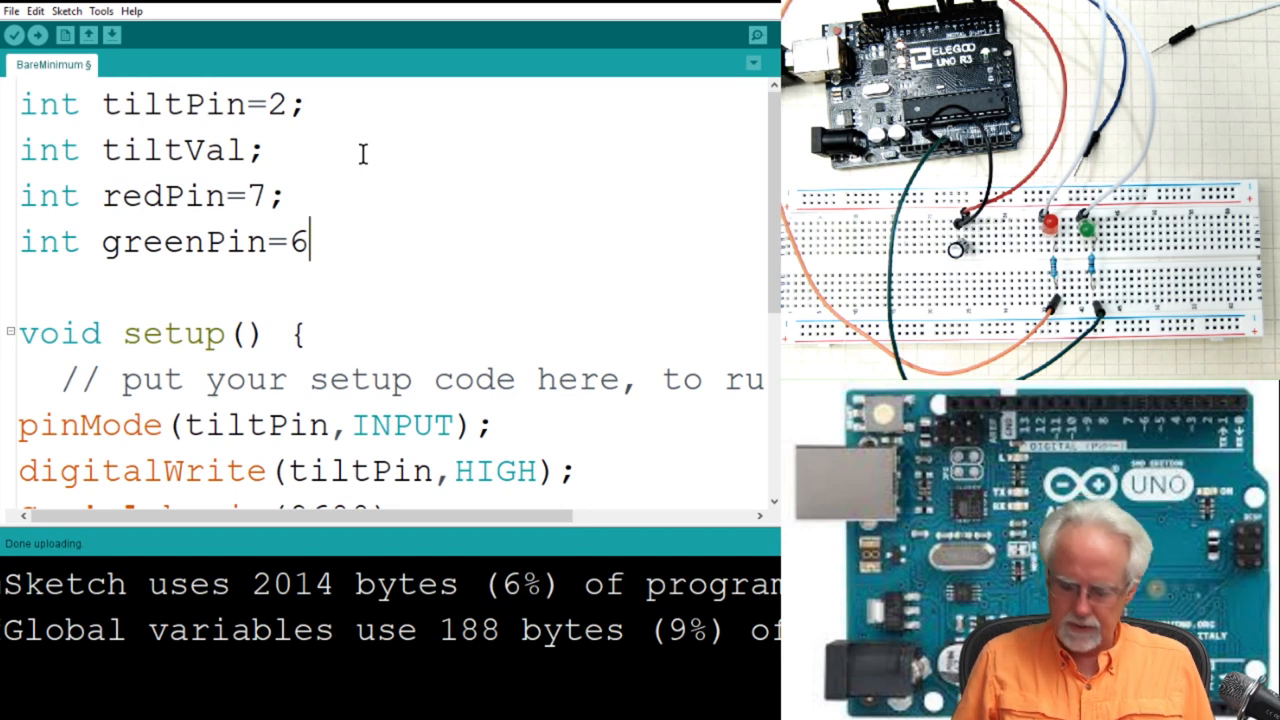
type(";")
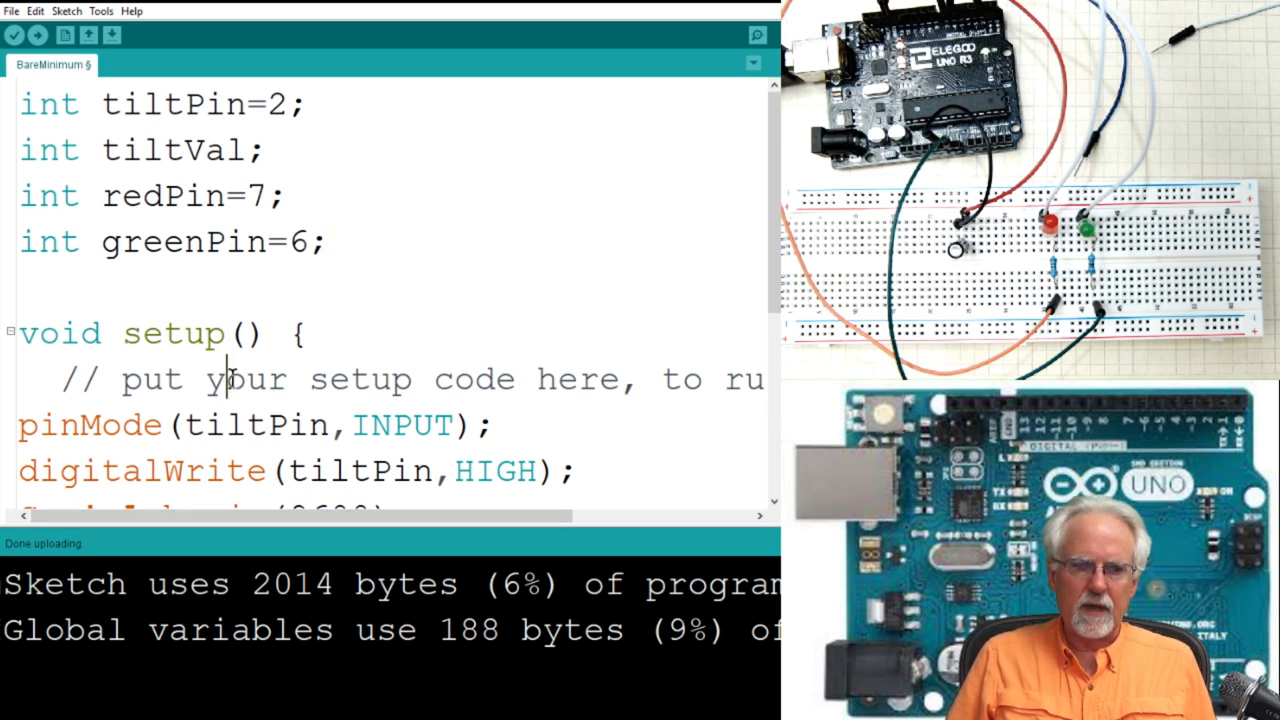
Step: Add 'pinMode(redPin,OUTPUT);' in setup after the tiltPin input line
scroll("down", 3)
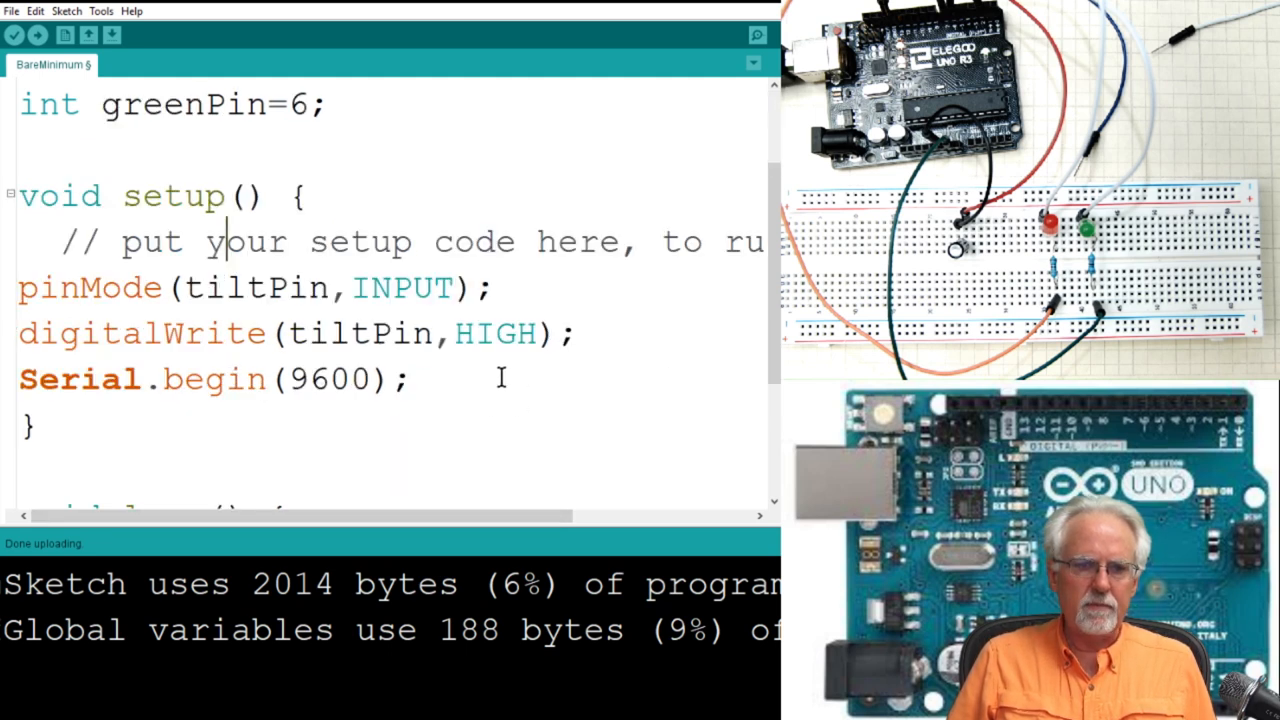
left_click(580, 332)
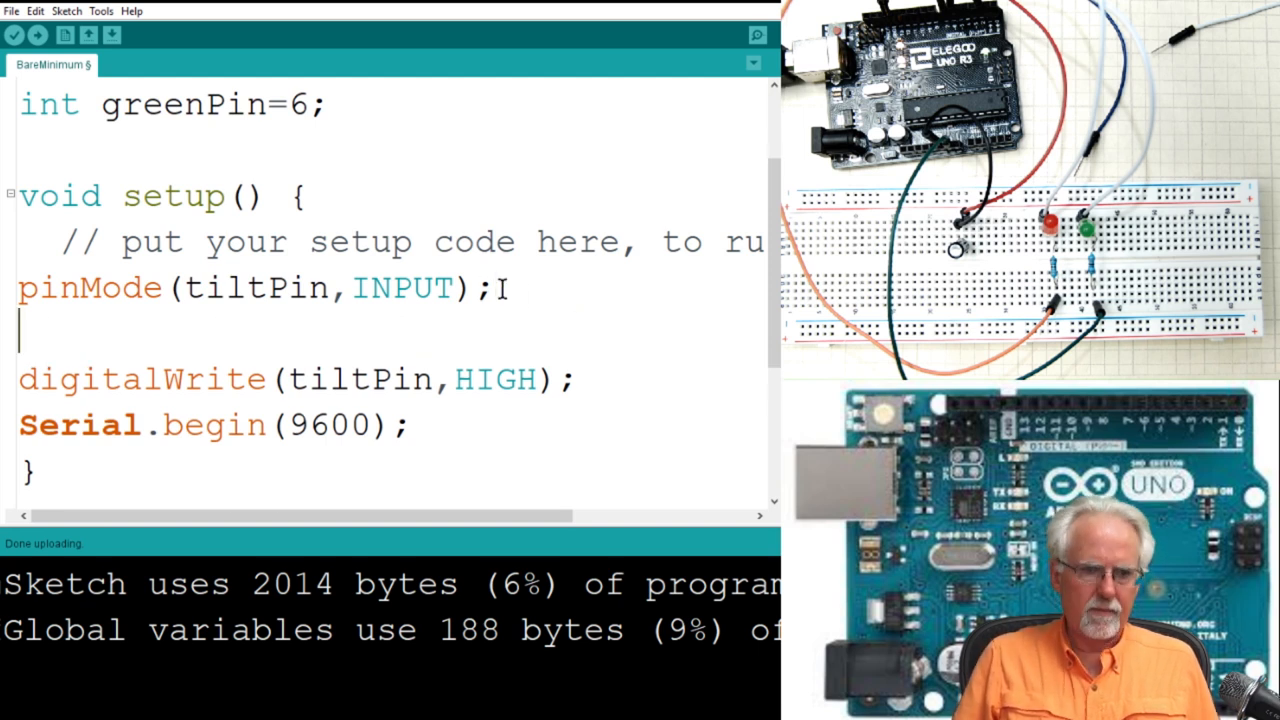
type("pinMode")
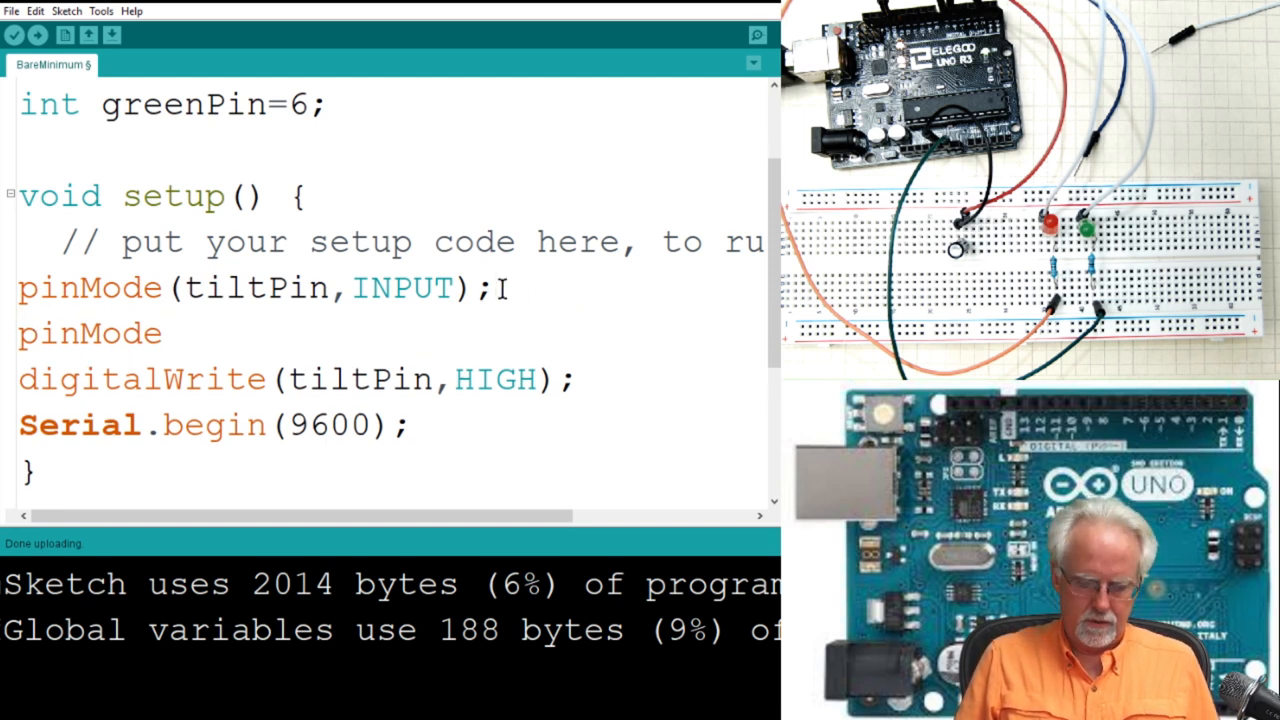
type("(red")
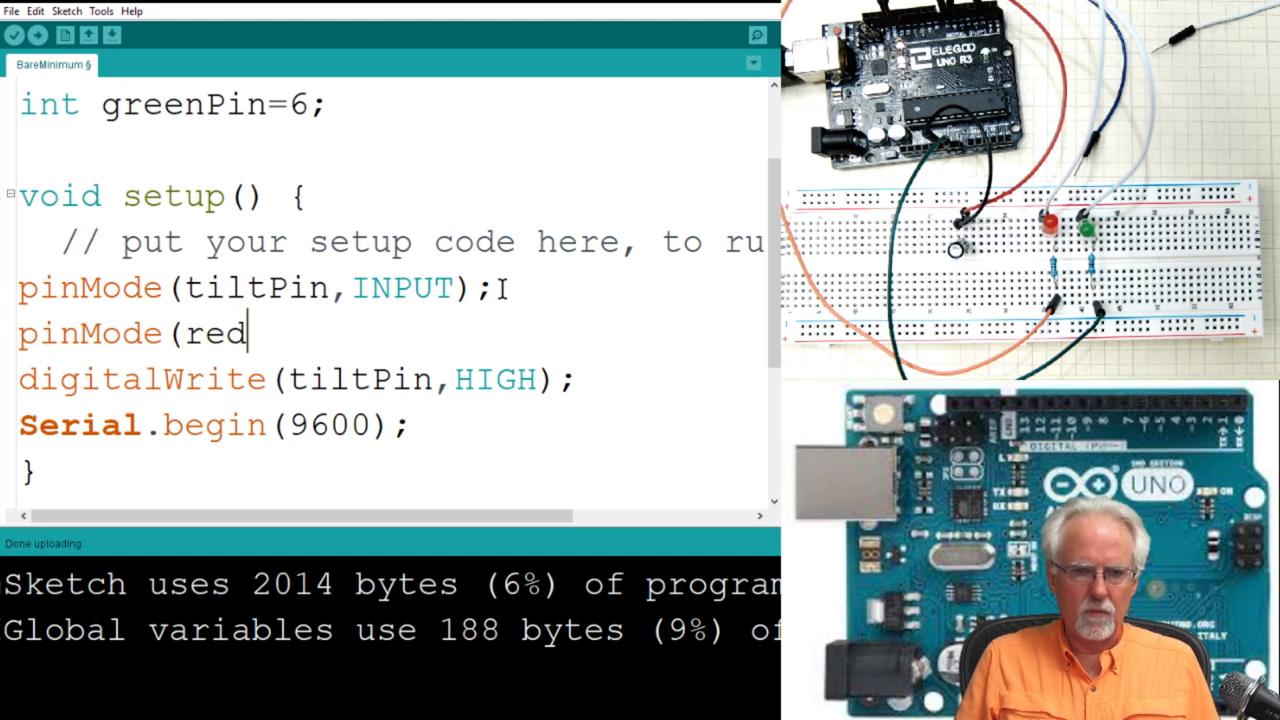
type("Pin,")
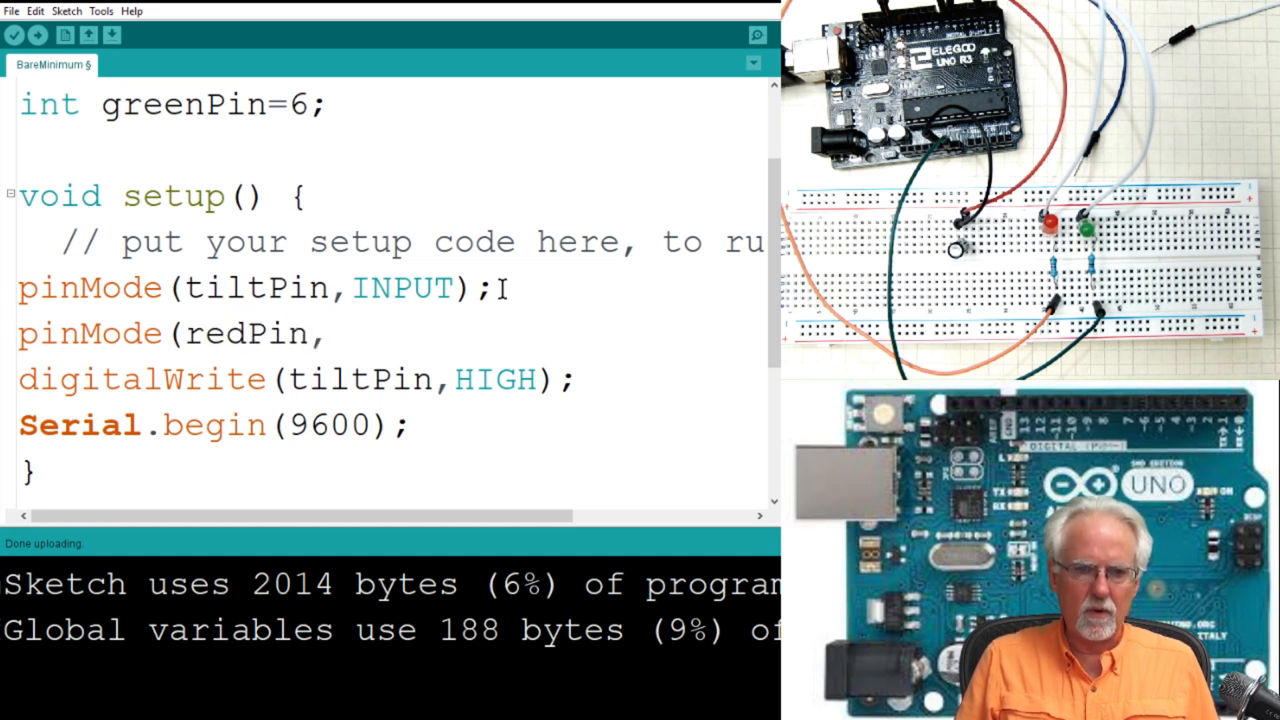
type("OUTPUT);")
type("pin")
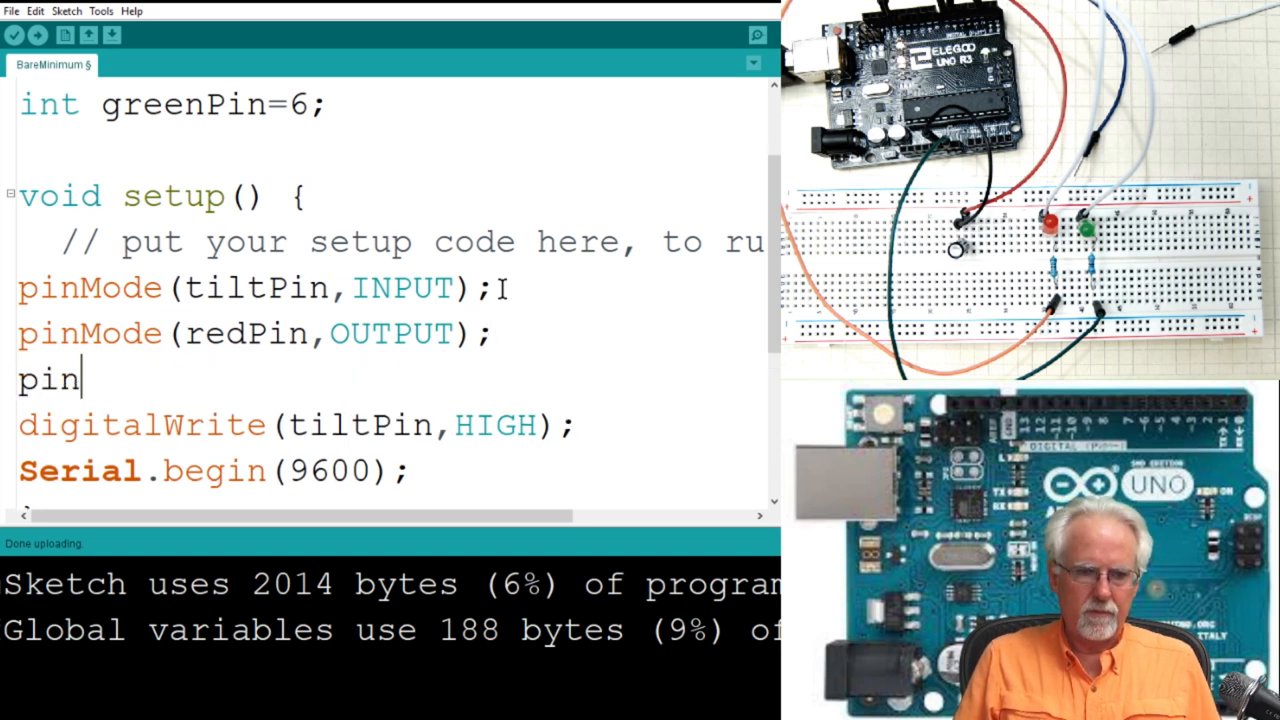
Step: Add 'pinMode(greenPin,OUTPUT);' on the following line of setup
type("Mode(gre")
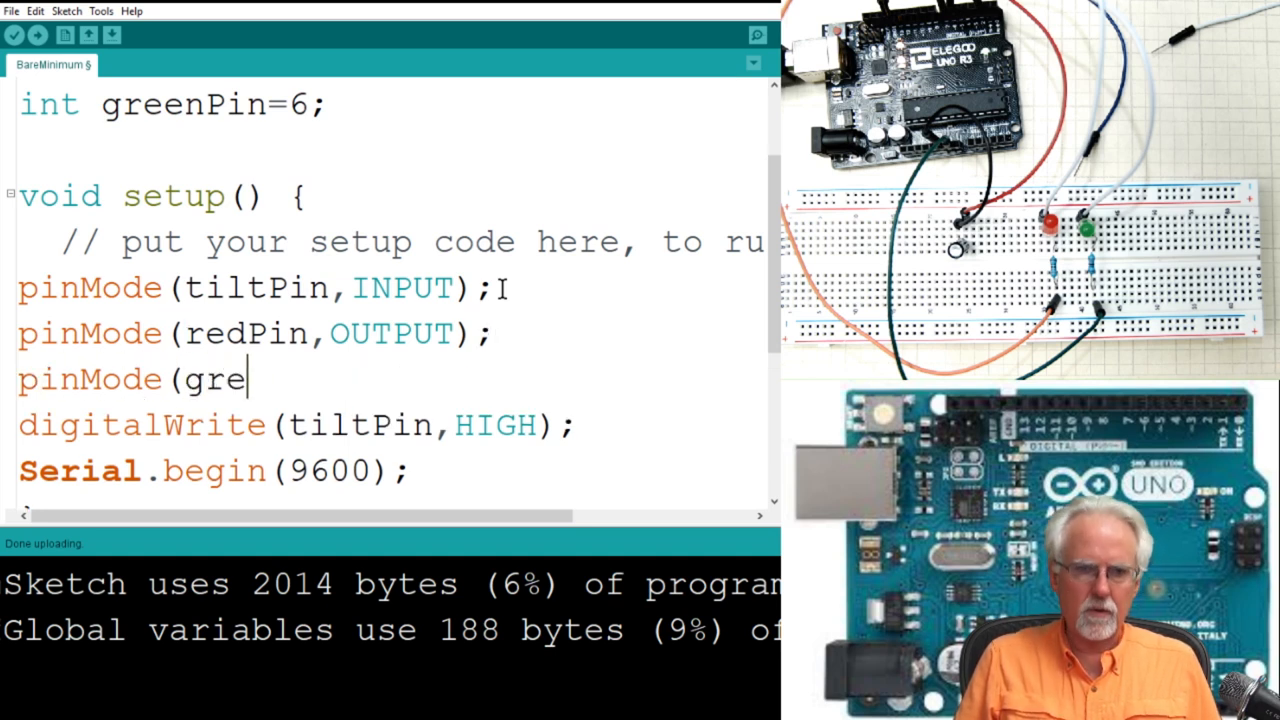
type("enPin,O")
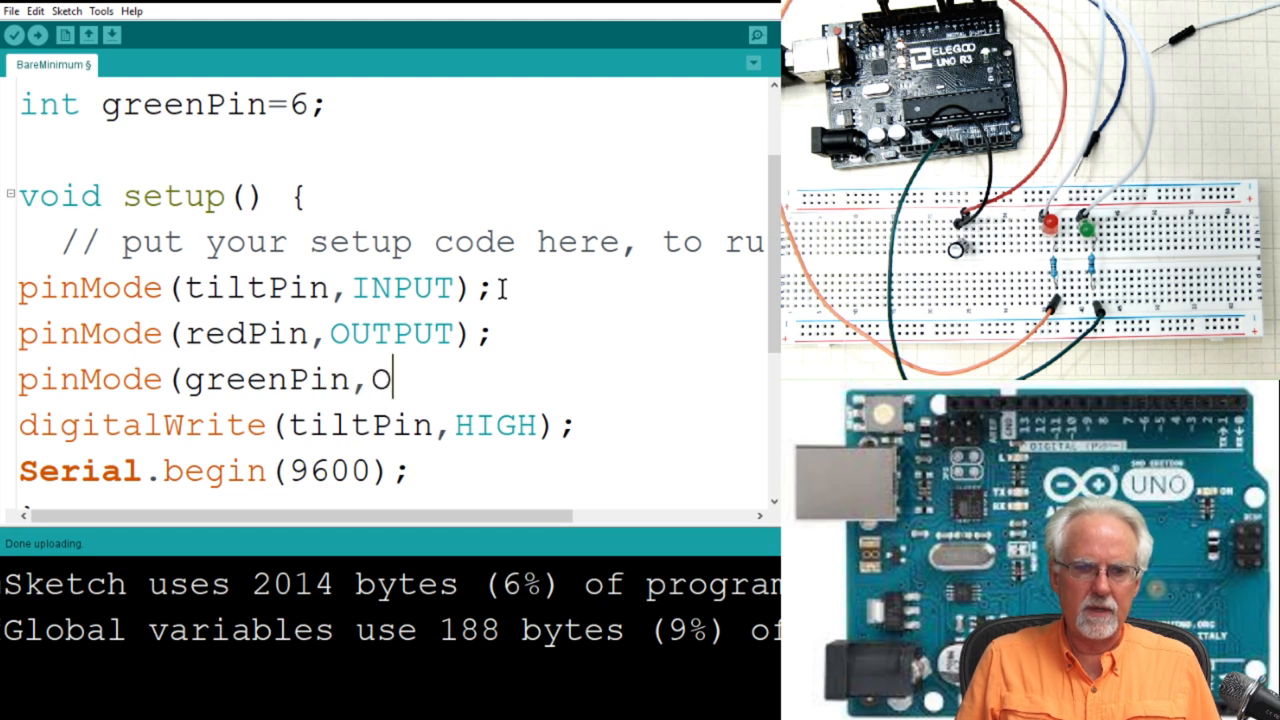
type("UTPUT);")
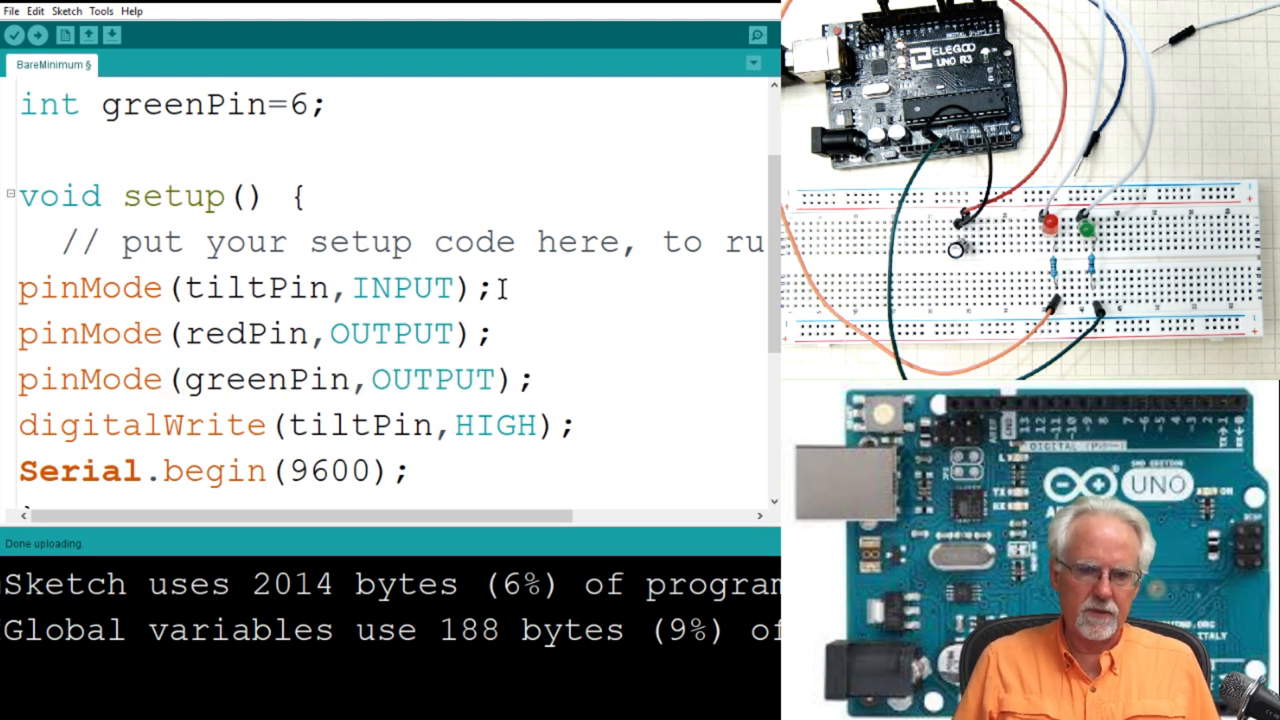
scroll("down", 3)
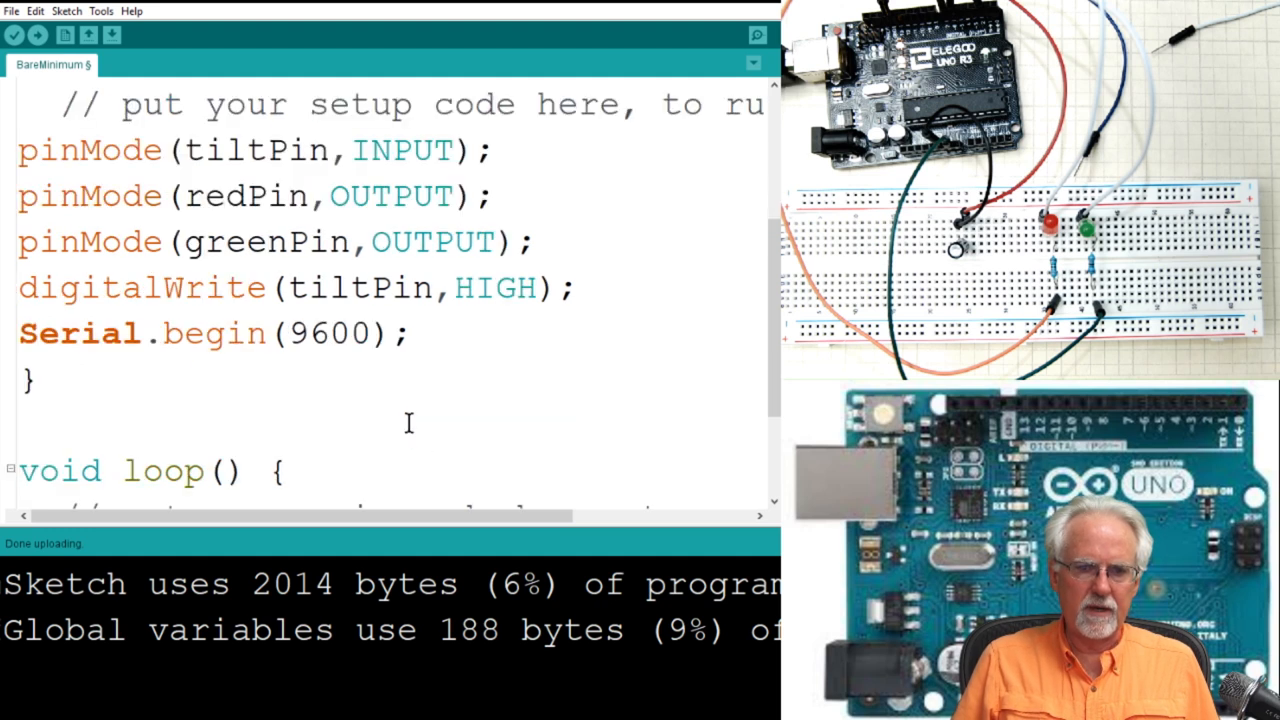
Step: Start the 'if' statement in loop and begin its tiltVal condition
scroll("down", 3)
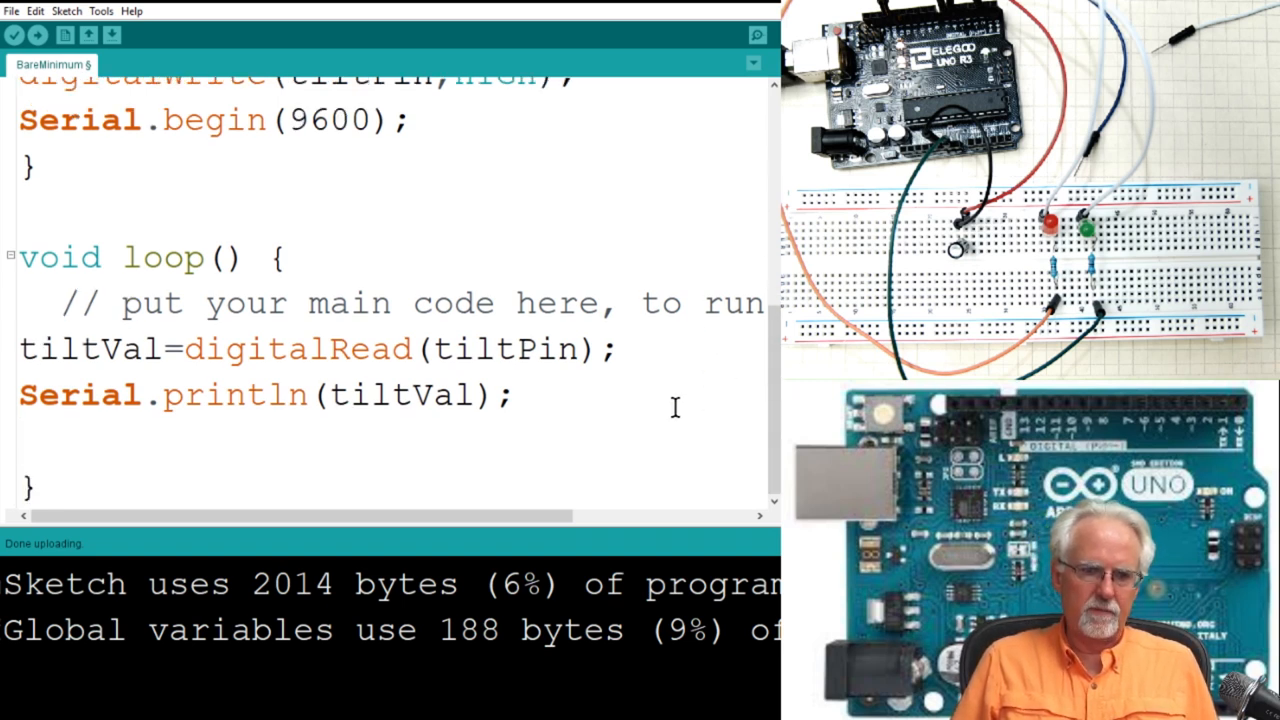
type("if")
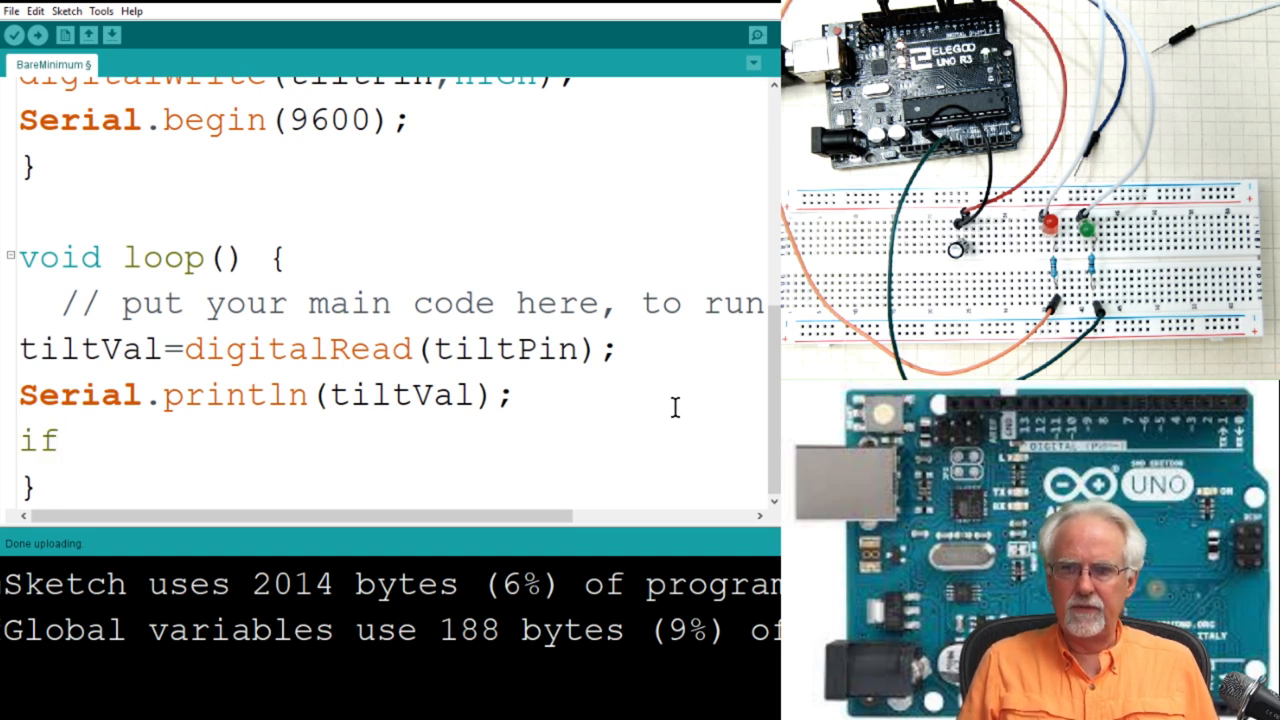
mouse_move(278, 244)
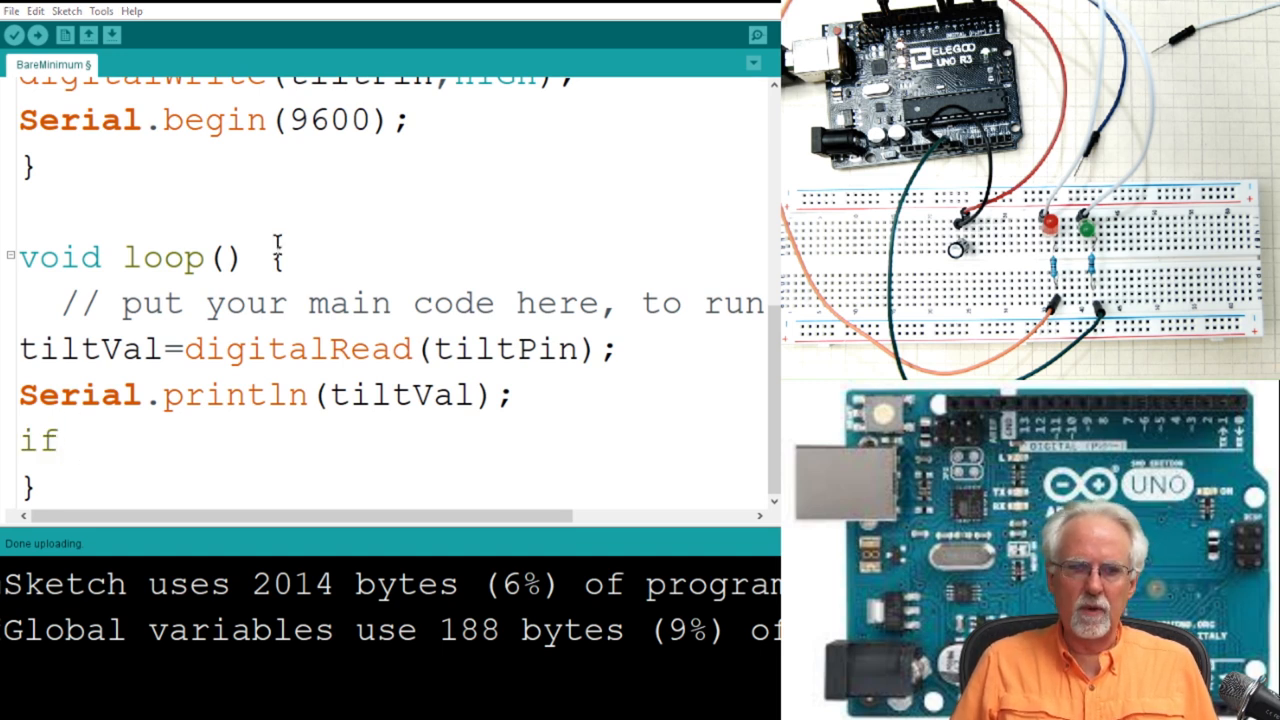
left_click(80, 440)
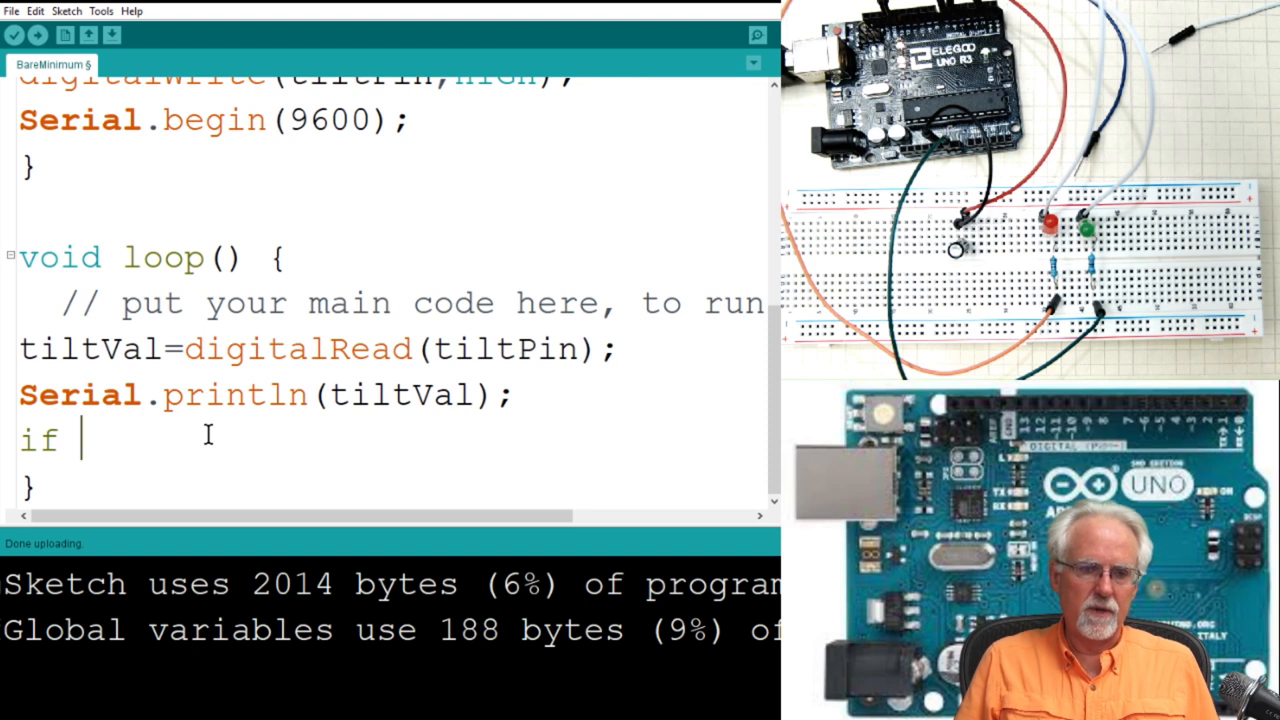
type("tilt")
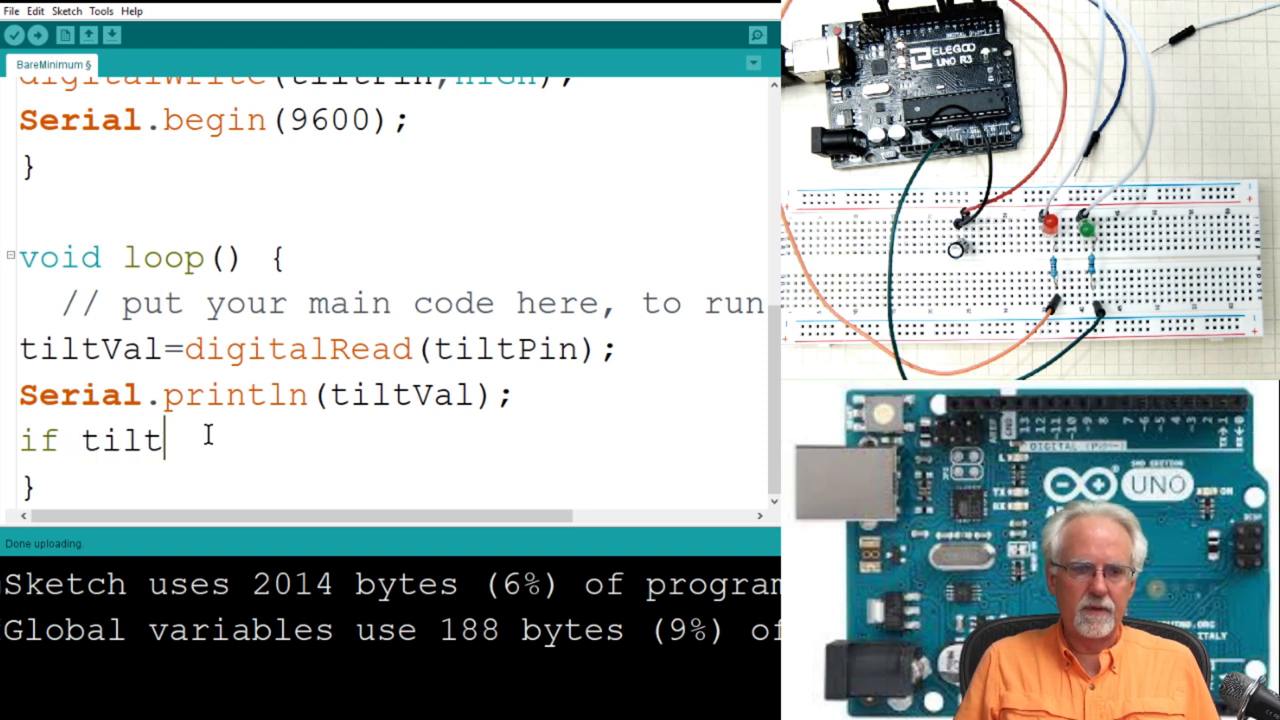
type("Val")
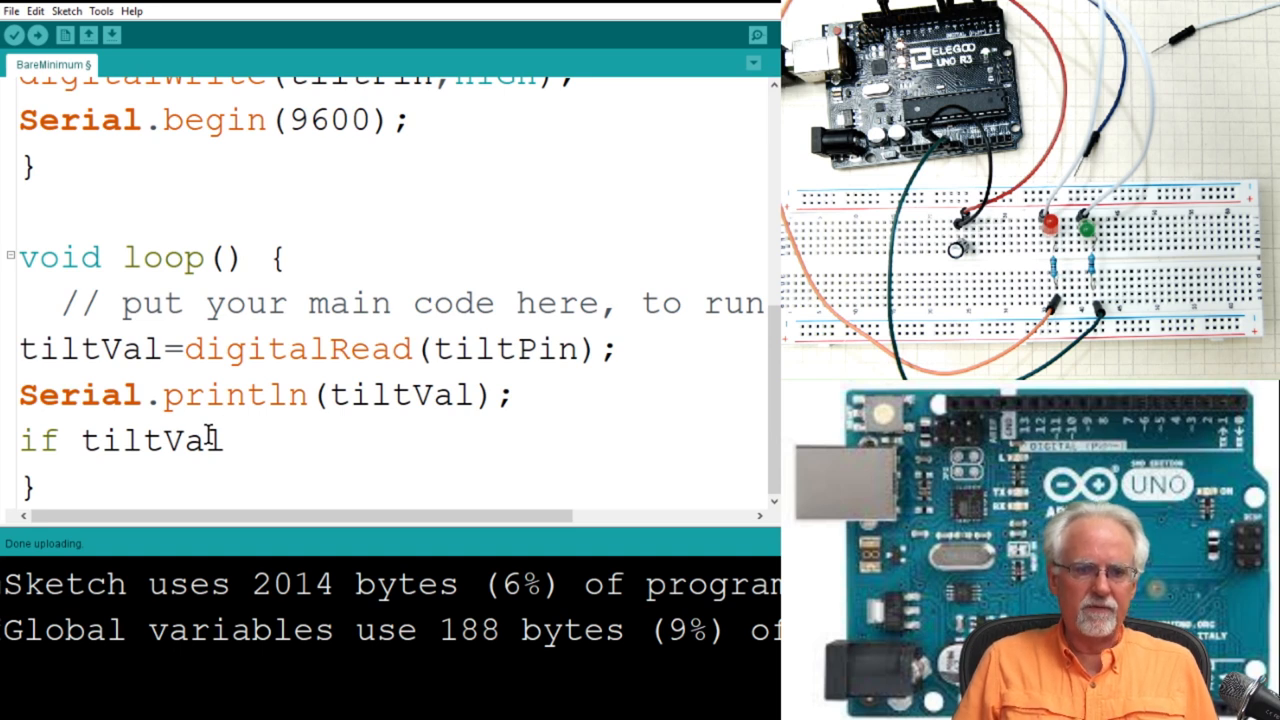
key("backspace")
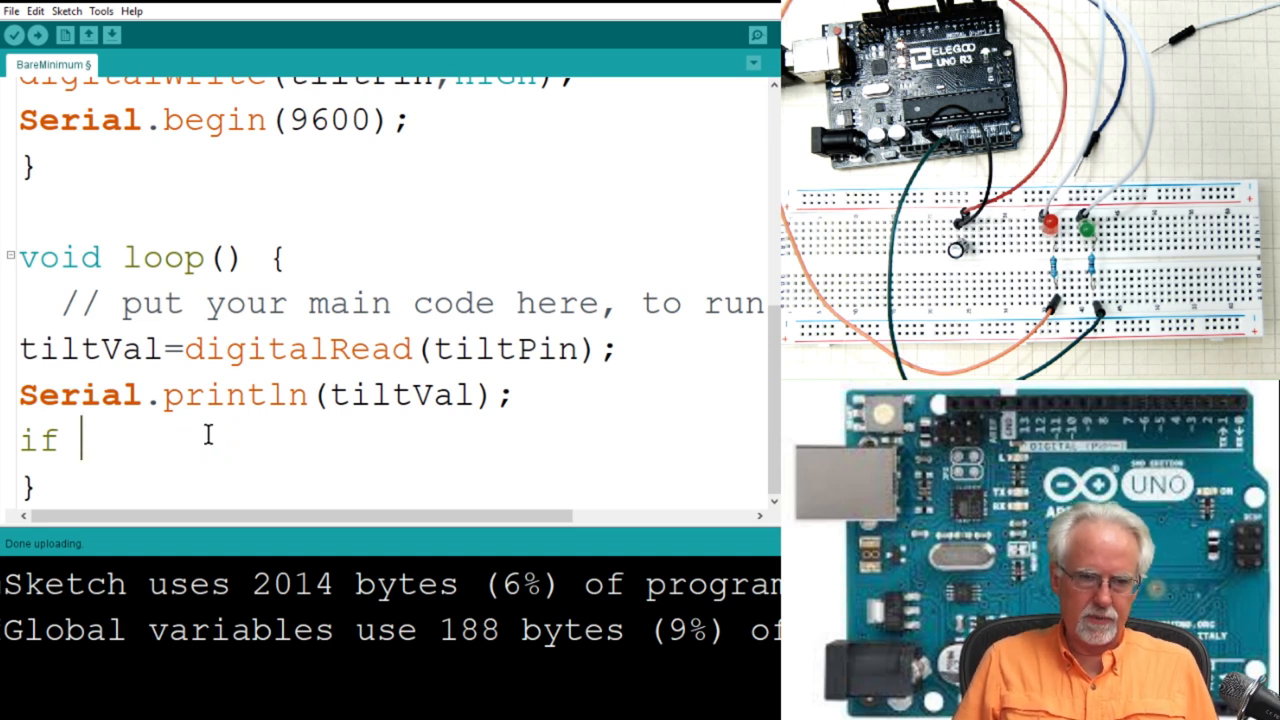
Step: Complete the condition as '(tiltVal==0)', removing the stray underscore
type("(ti")
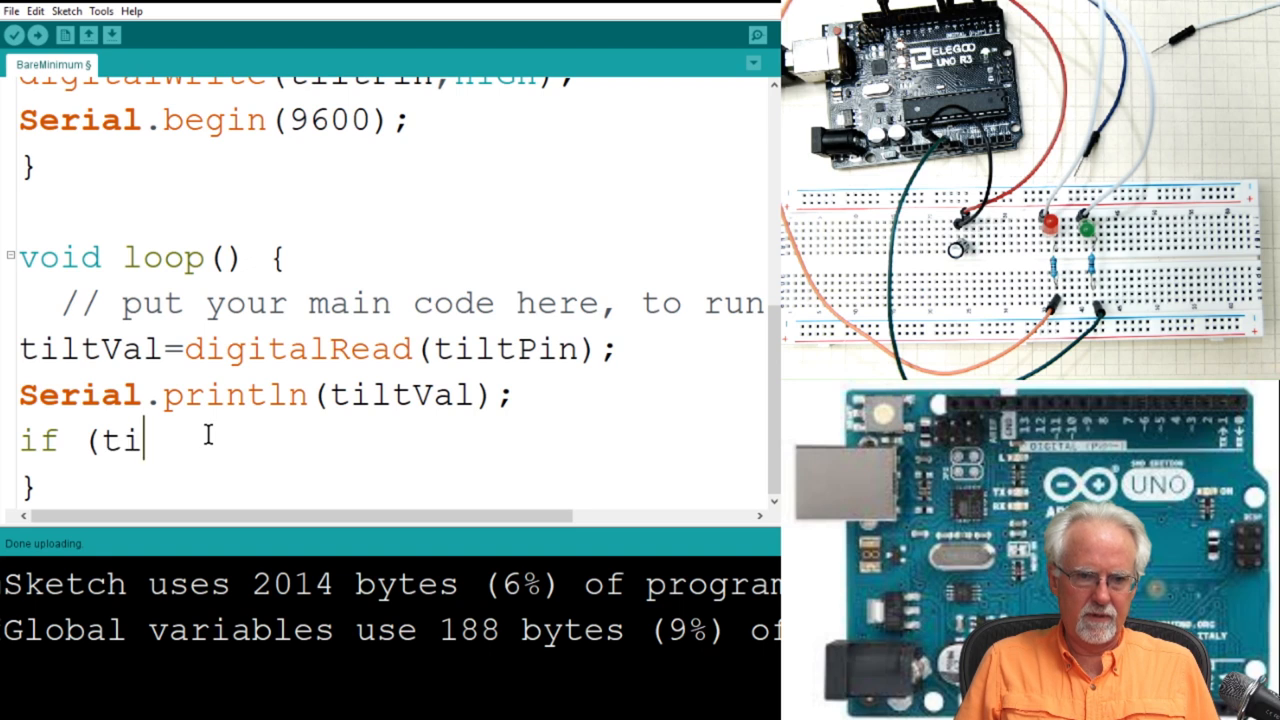
type("ltVal")
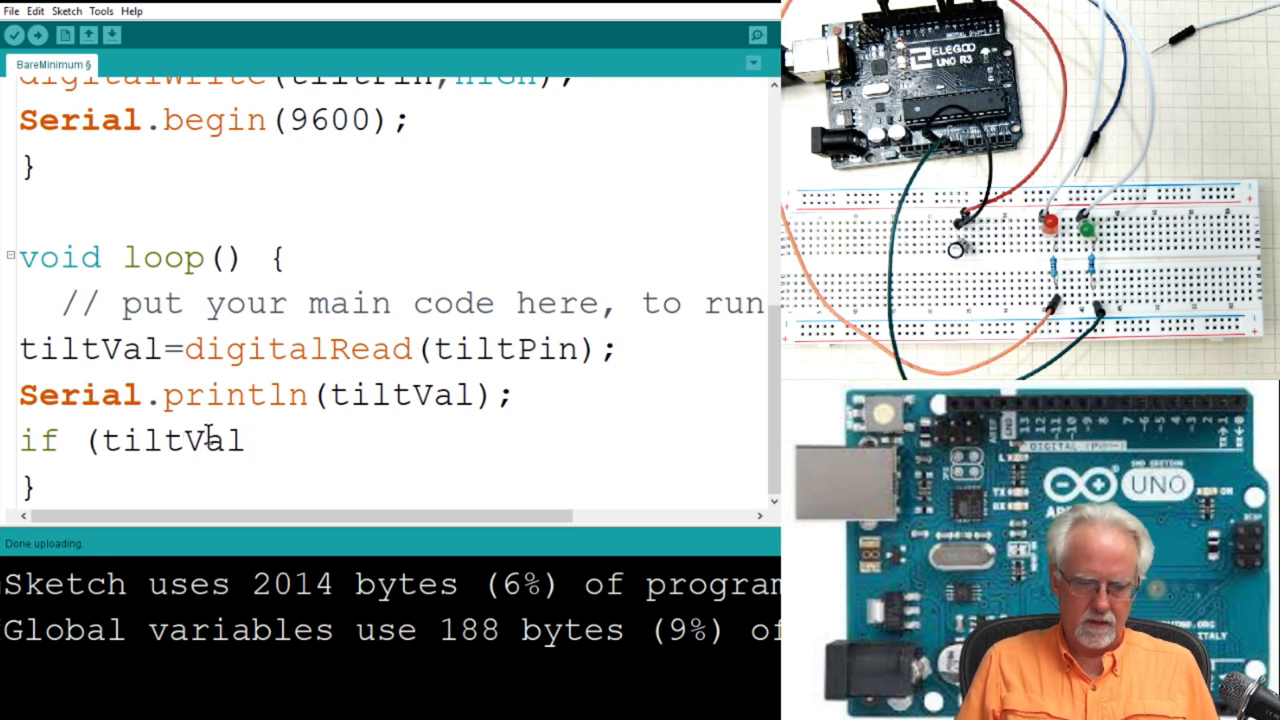
type("=")
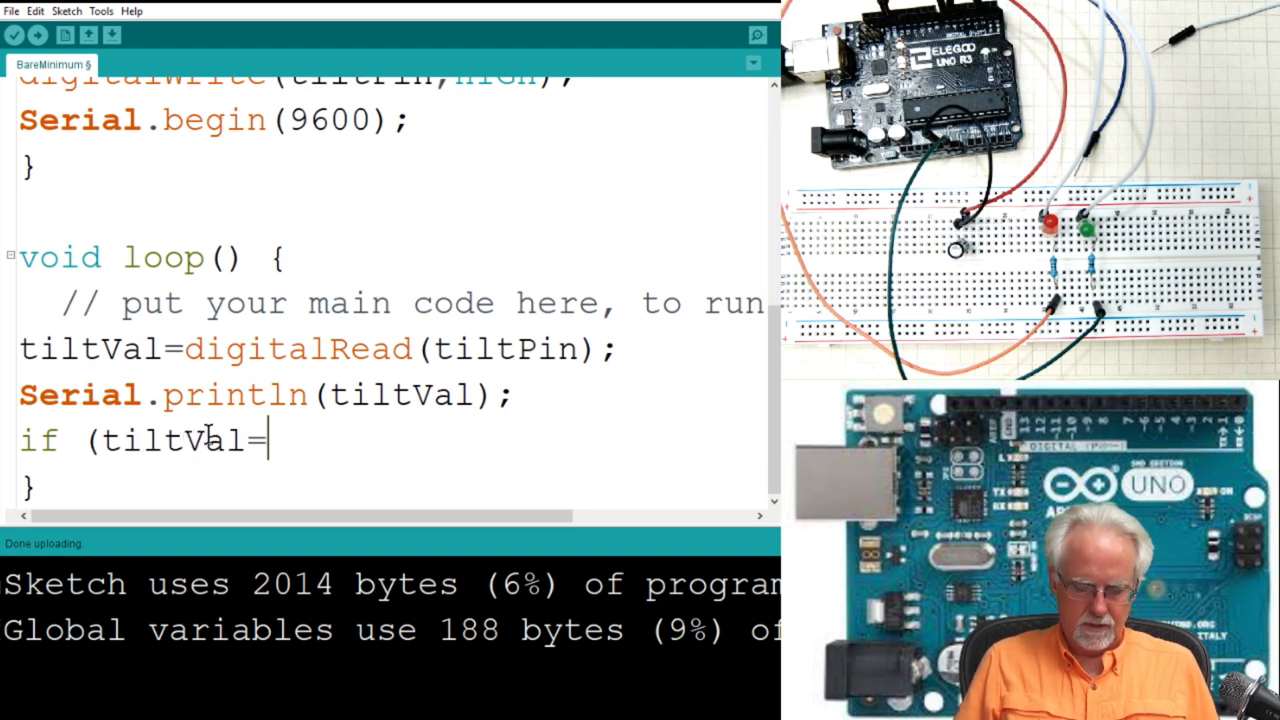
type("0_)")
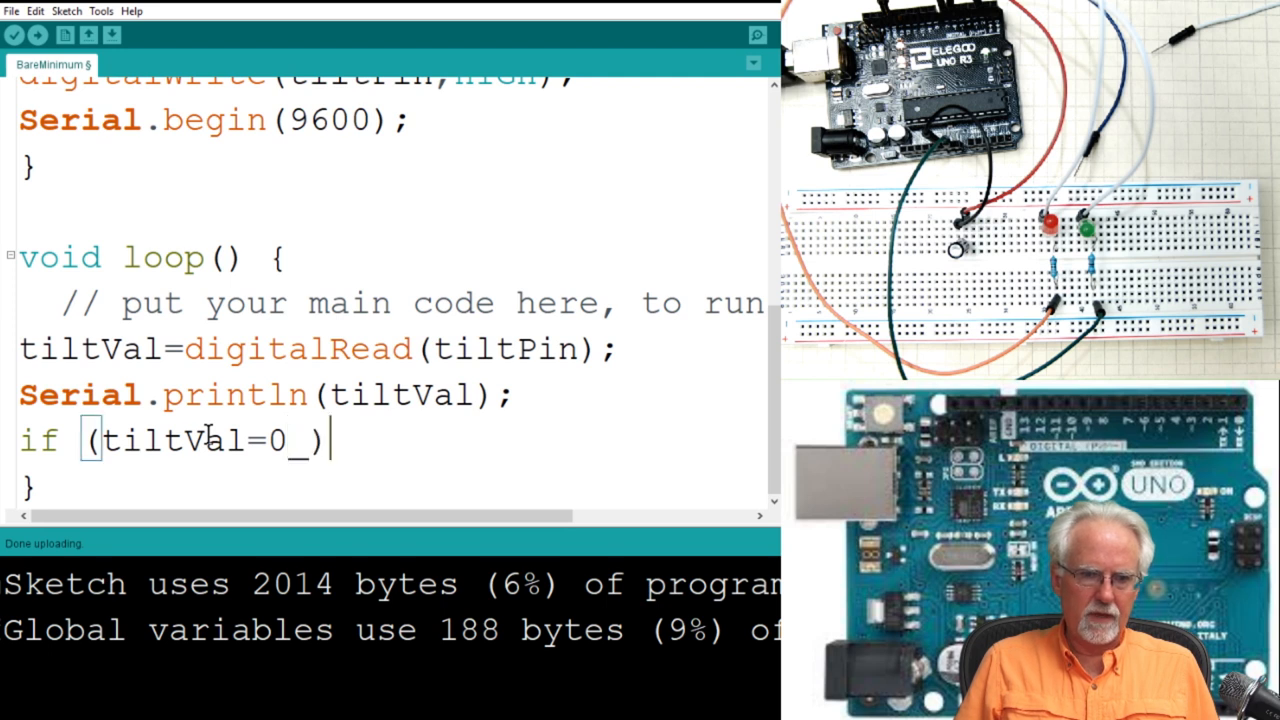
key("Backspace")
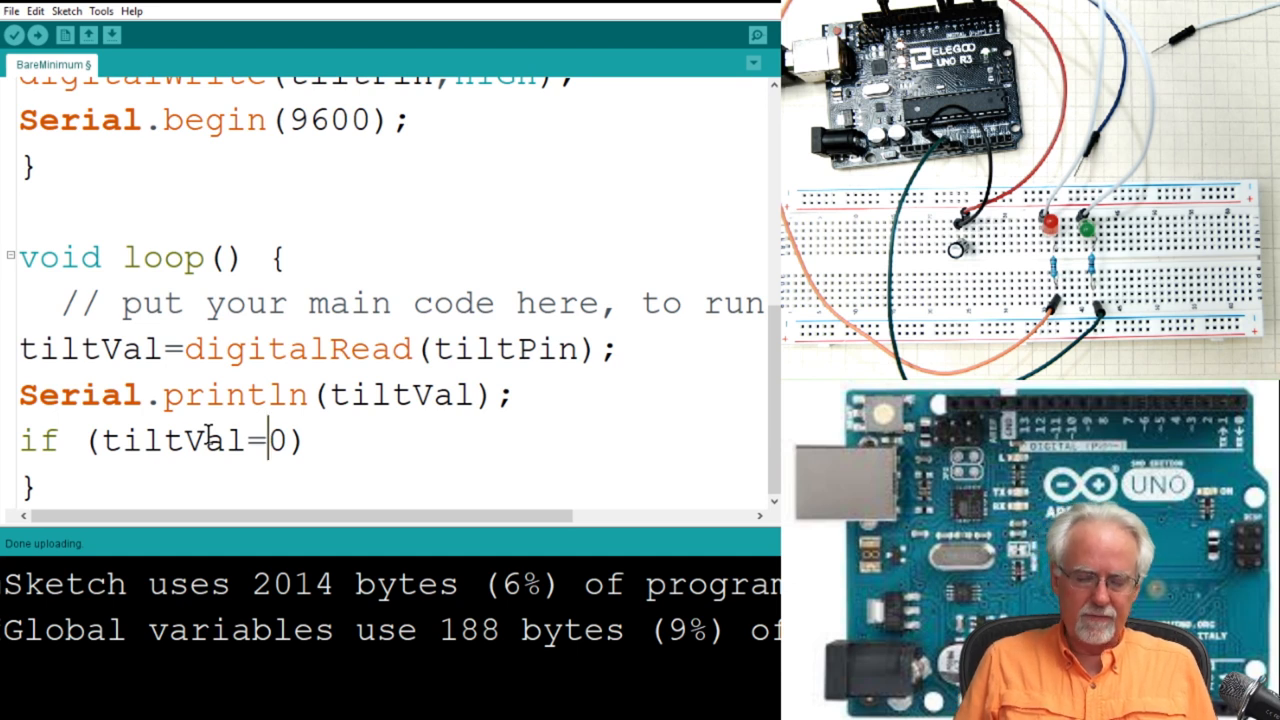
type("=")
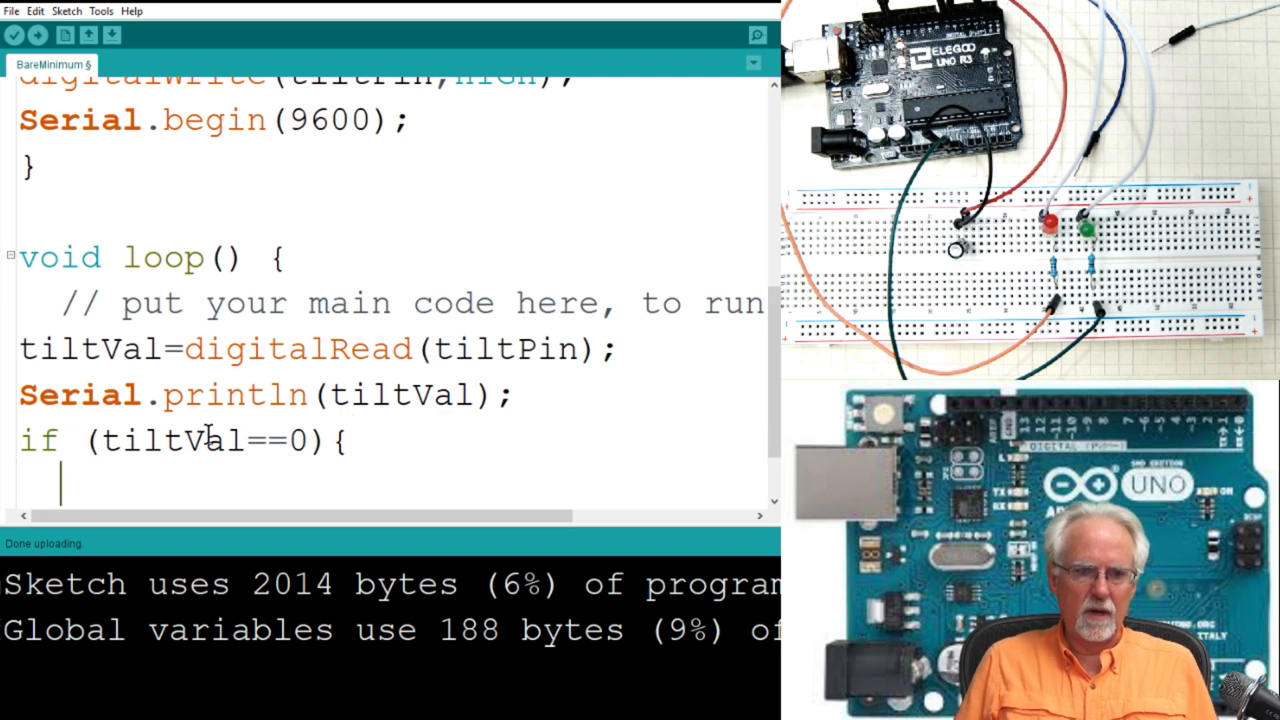
Step: Write 'digitalWrite(greenPin,HIGH);' inside the tiltVal==0 block
type("digital")
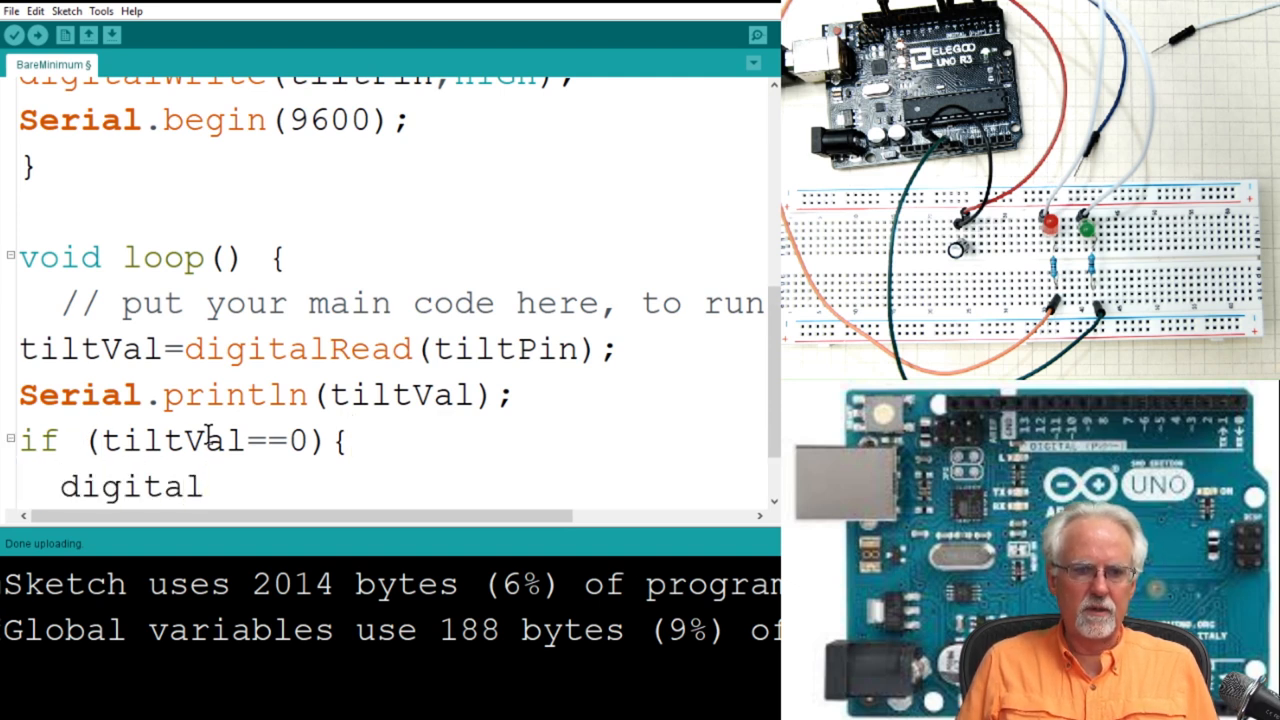
type("Write")
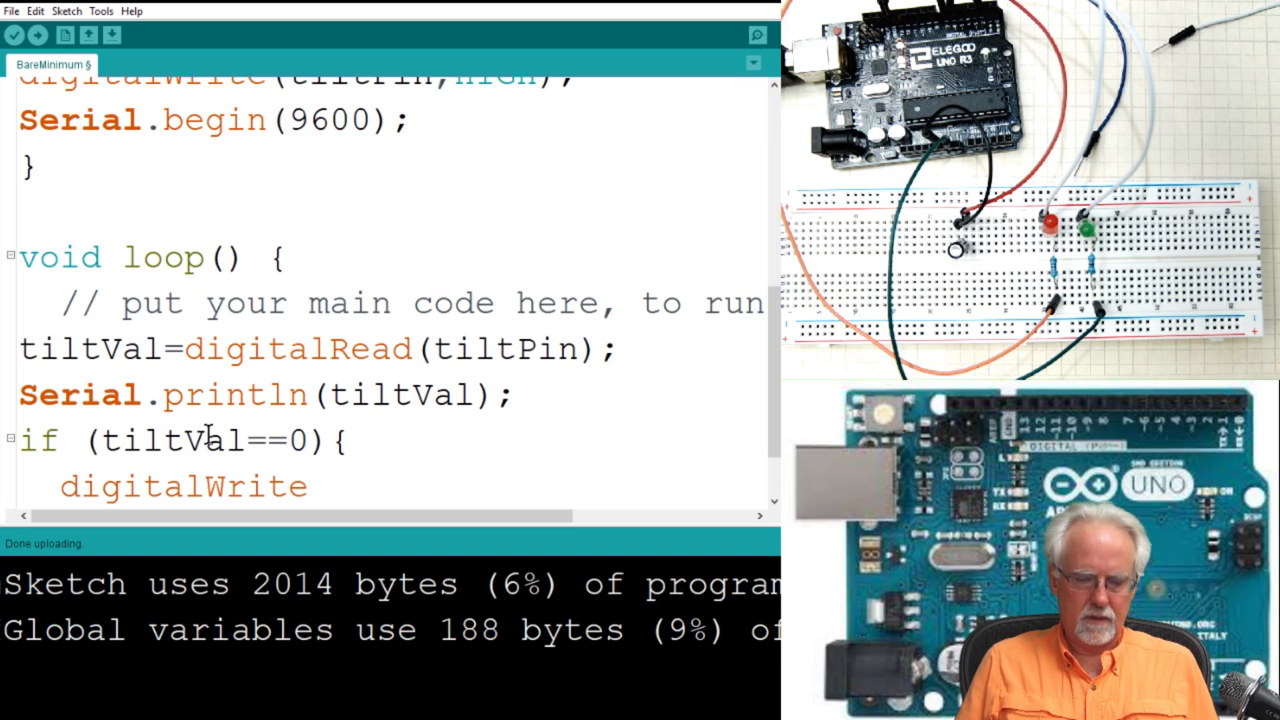
type("(")
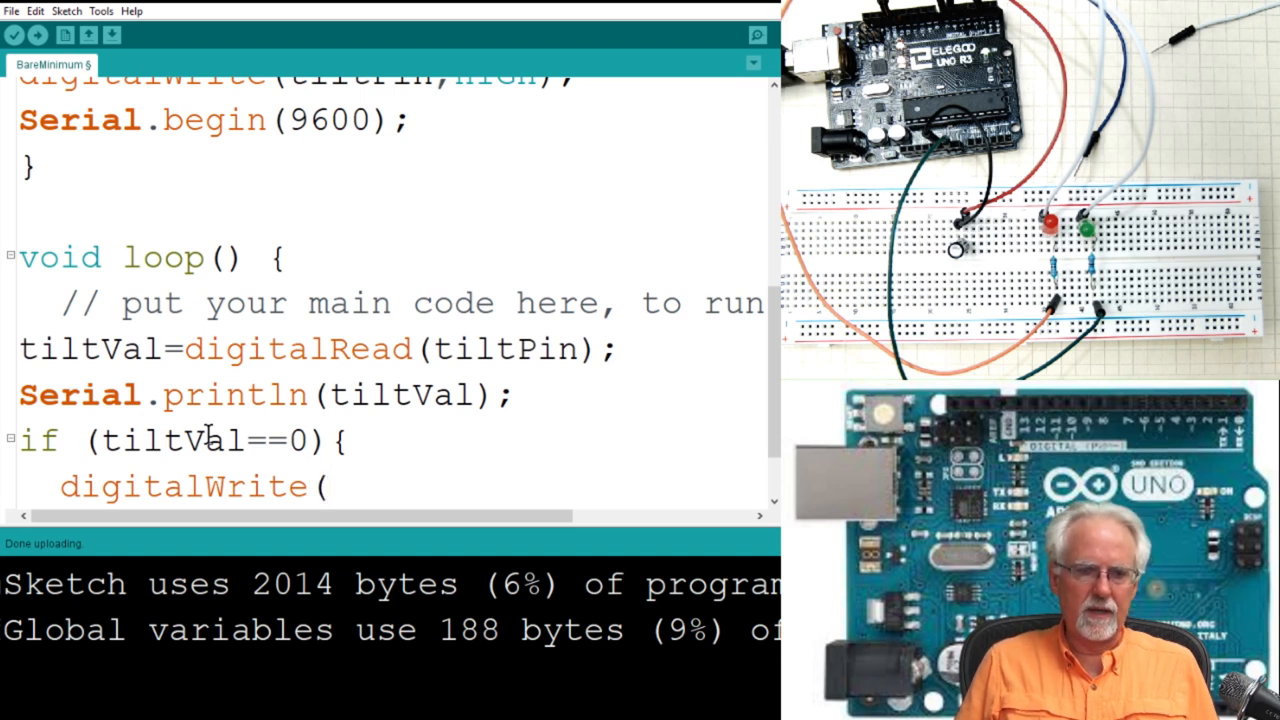
type("greenPin")
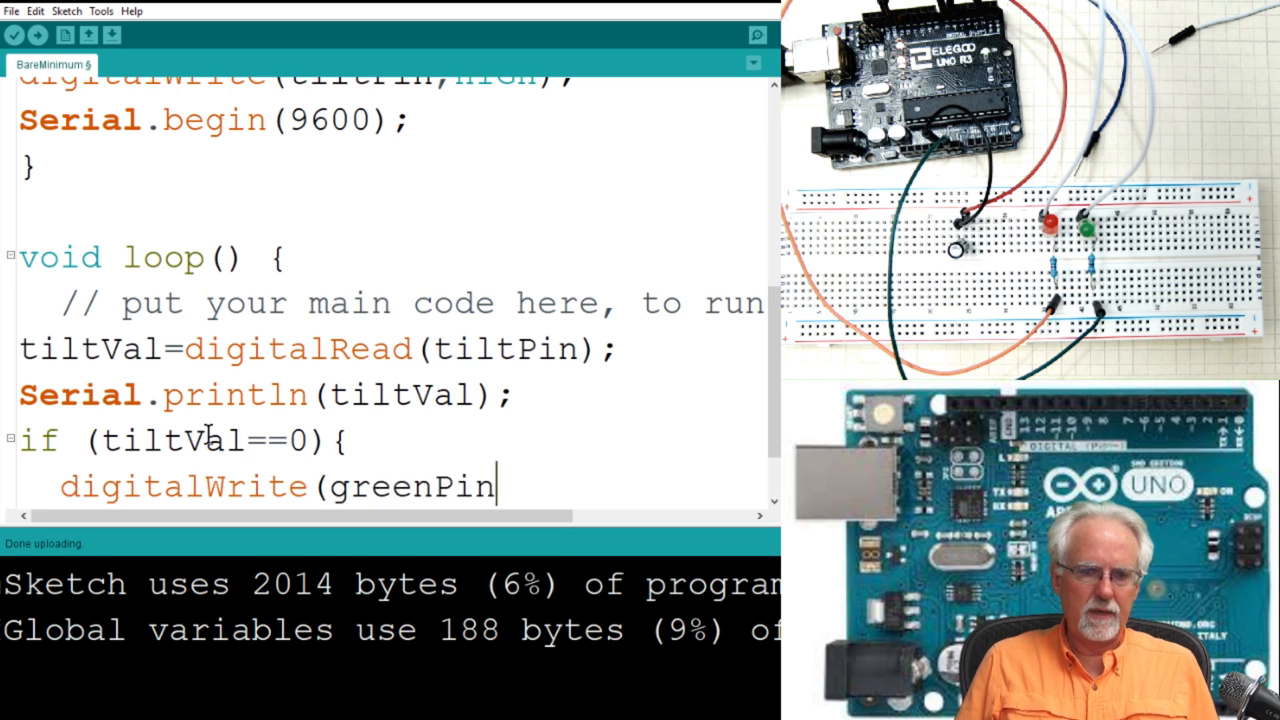
type(",")
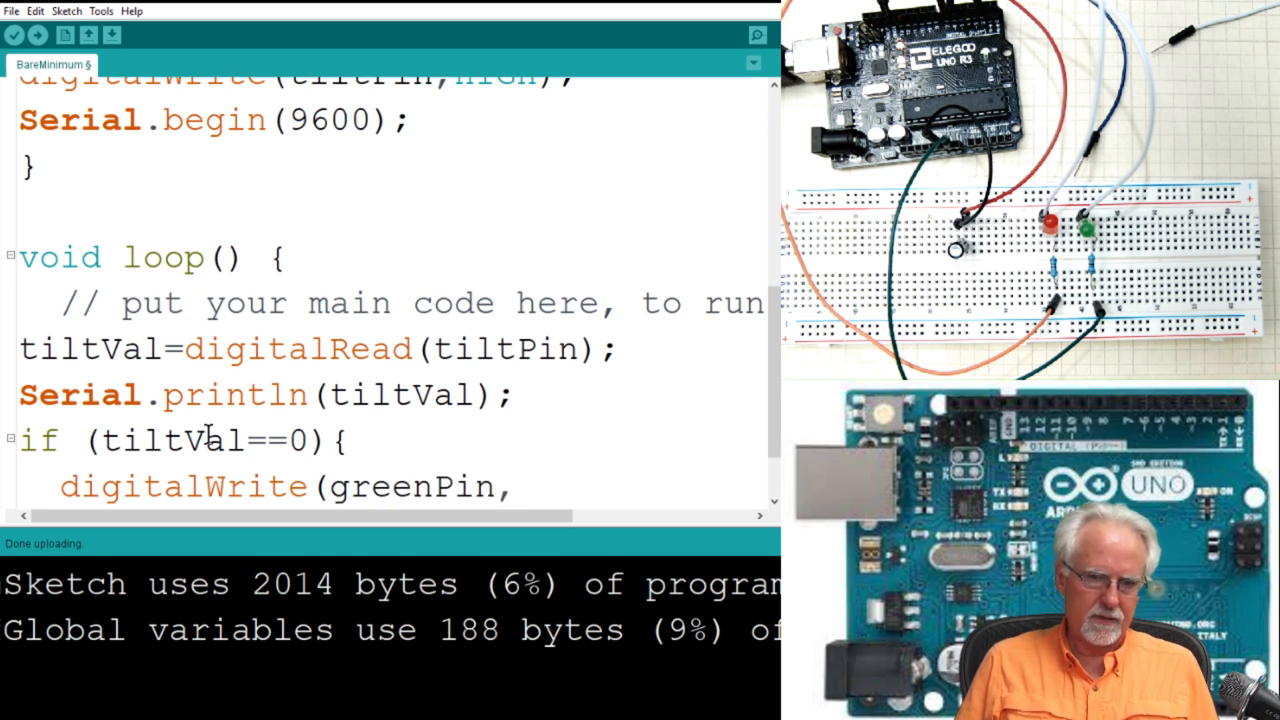
type("HIGH);")
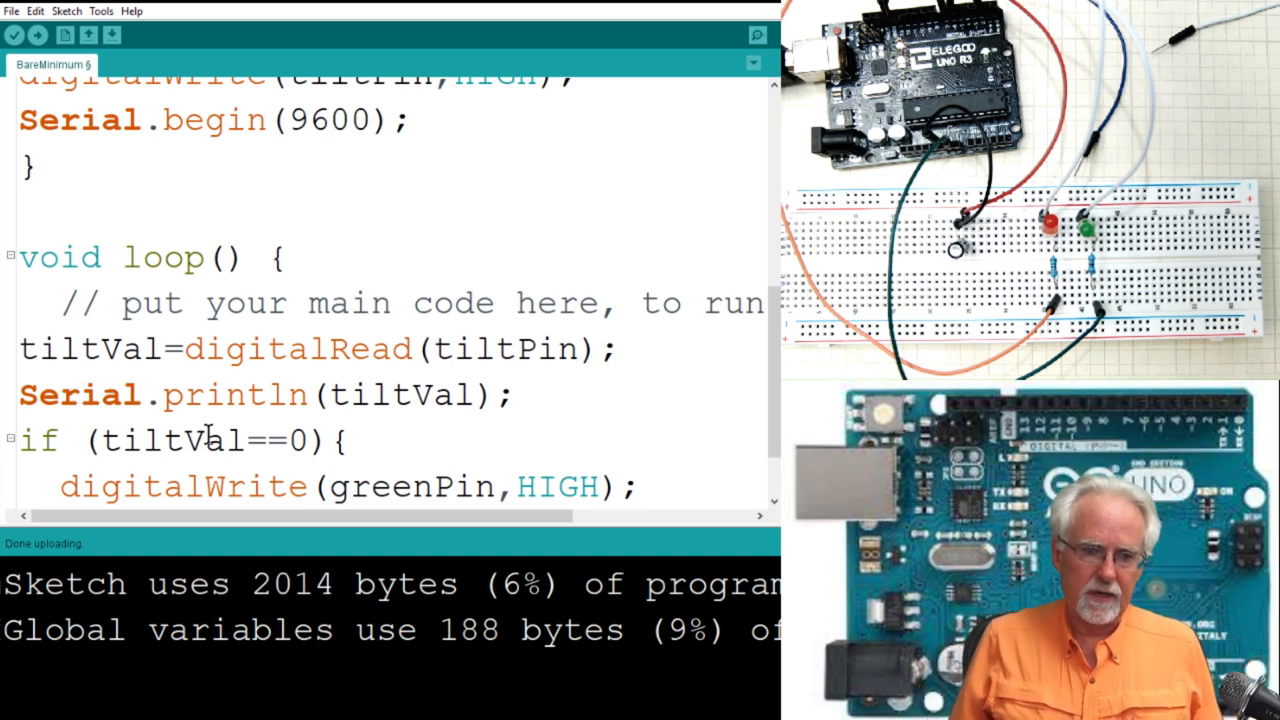
Step: Write 'digitalWrite(redPin,LOW);' and close the block
type("digi")
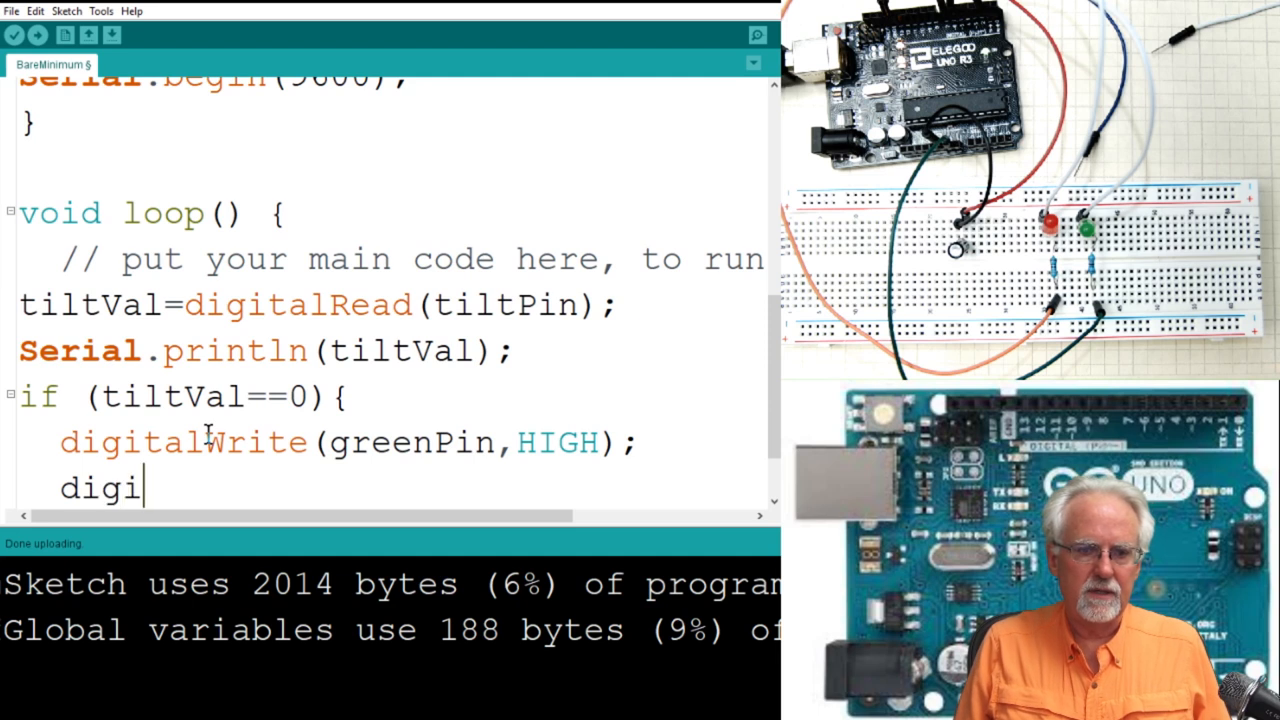
type("talWri")
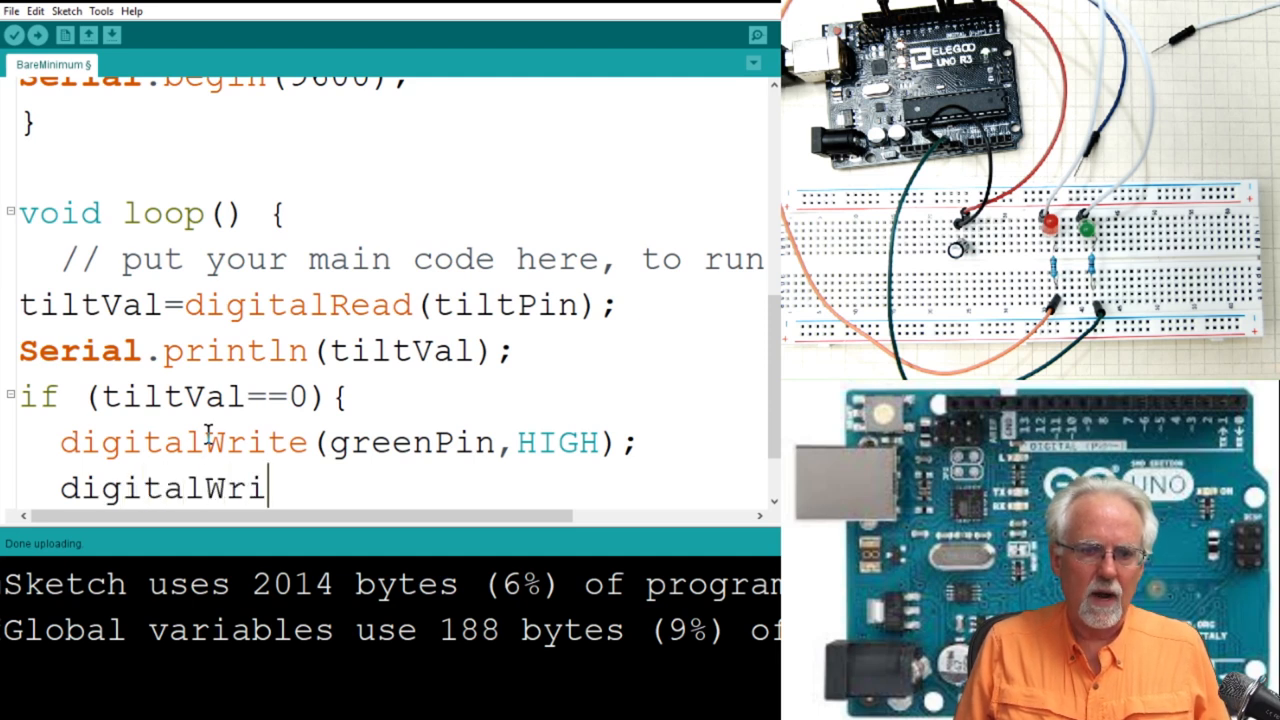
type("te(red")
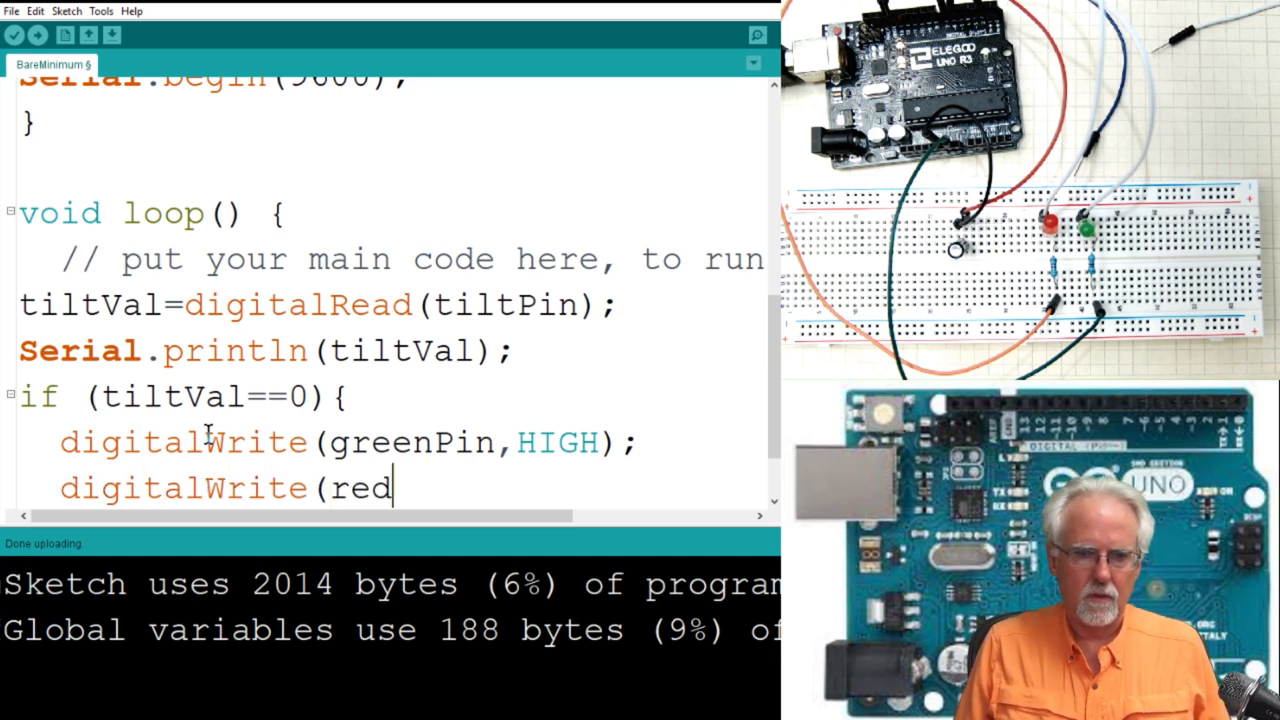
type("Pin,LOW")
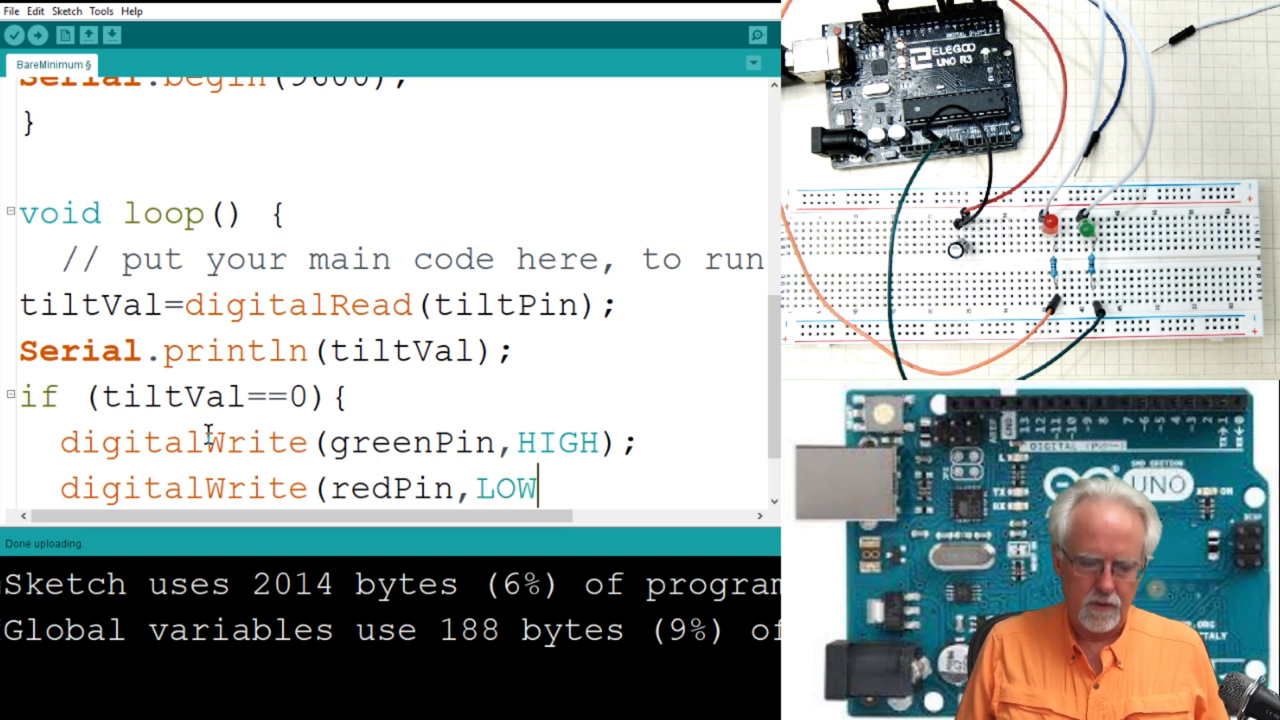
type(");")
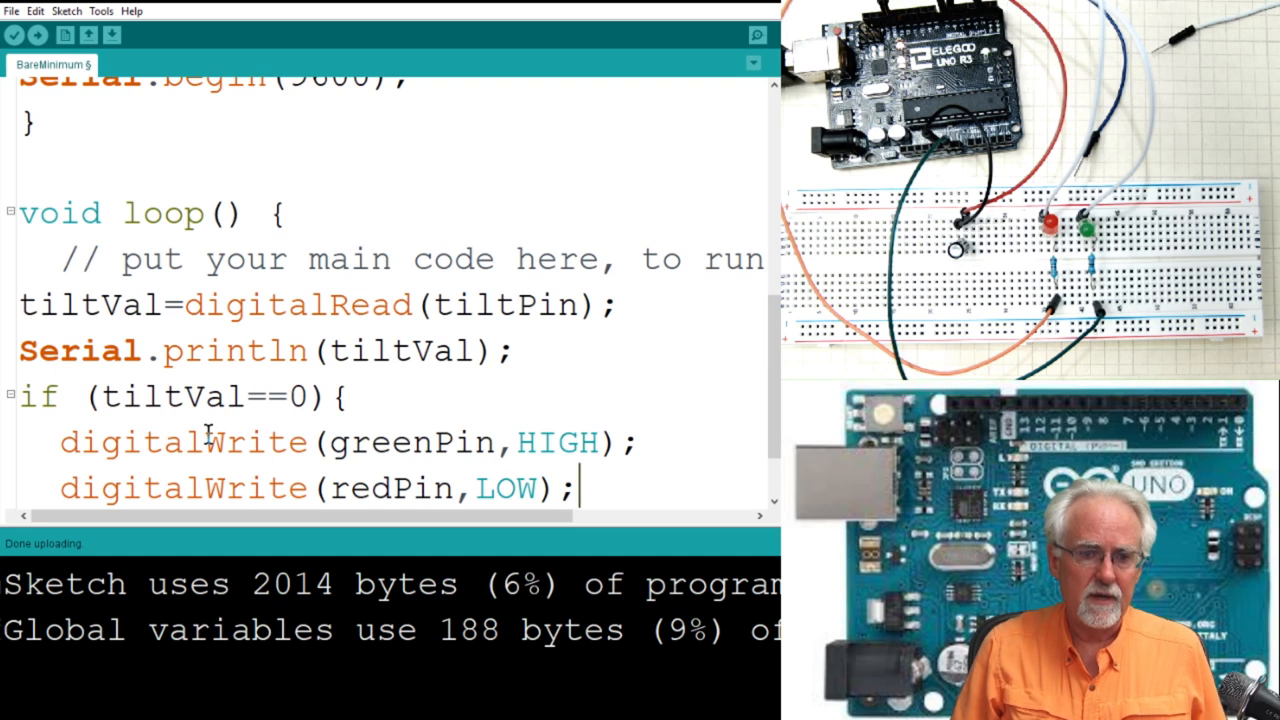
mouse_move(196, 368)
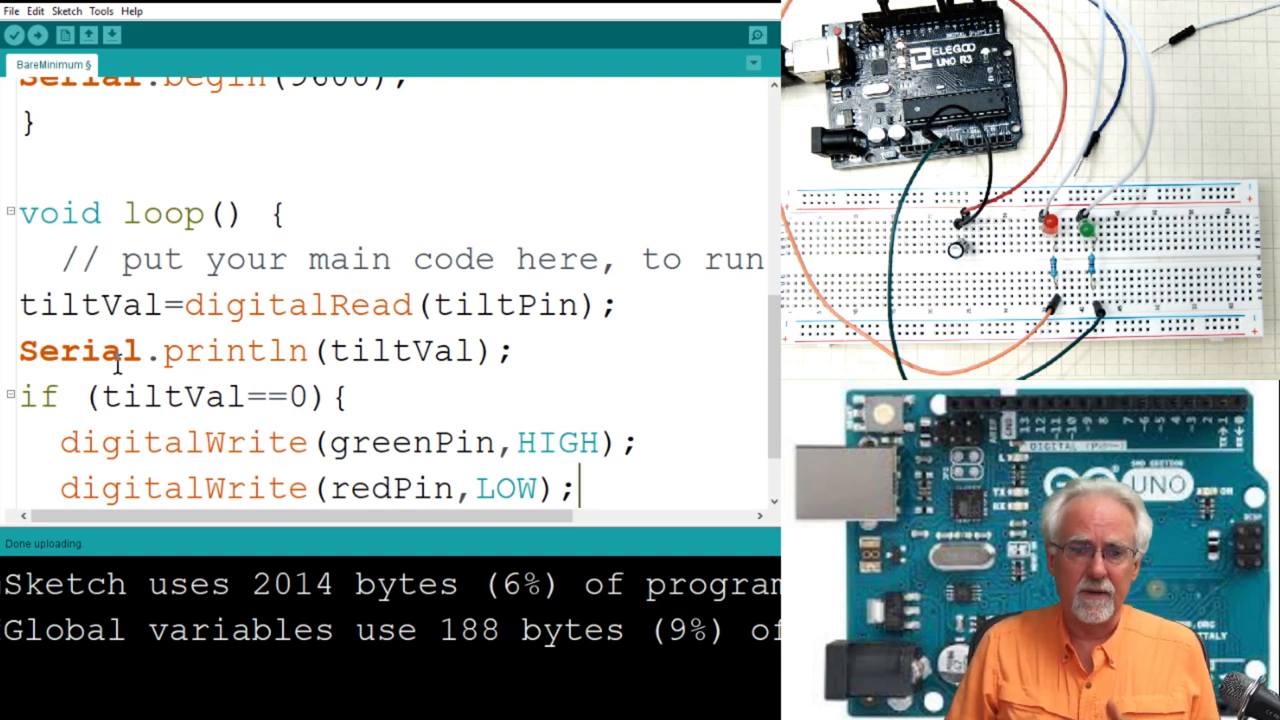
scroll("down", 3)
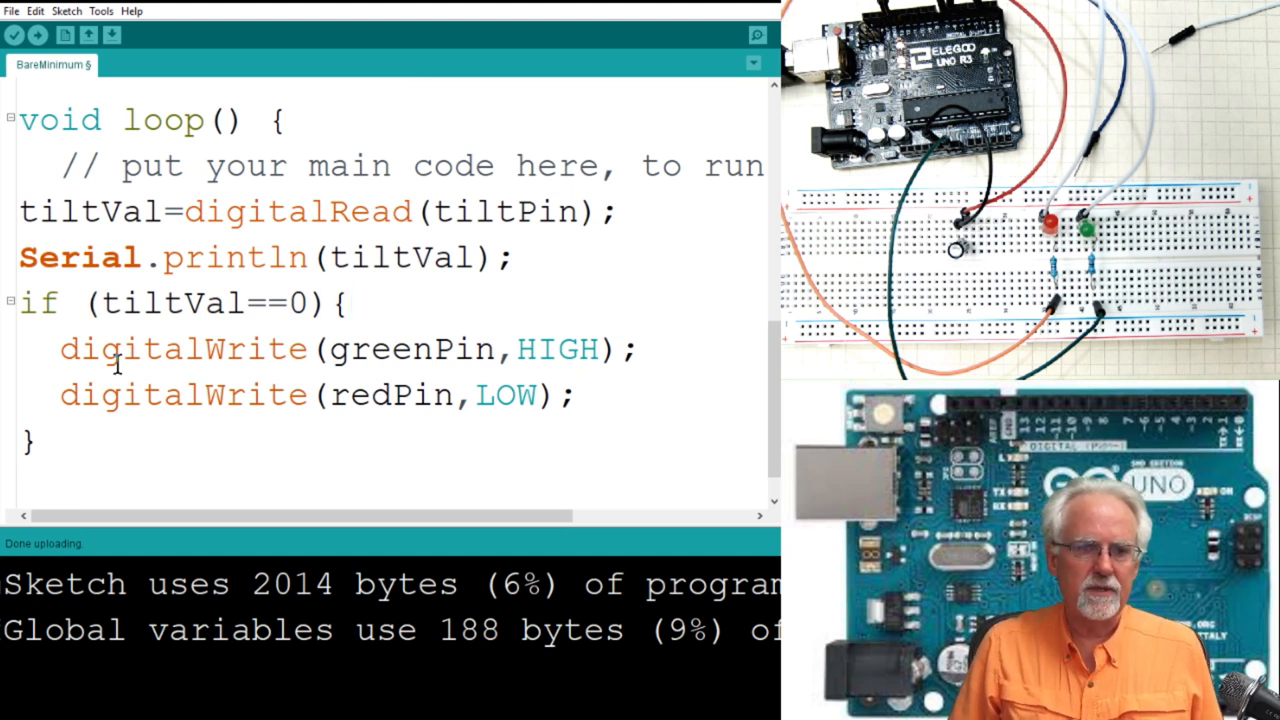
Step: Write the second condition 'if (tiltVal==1)' after the first block
type("if")
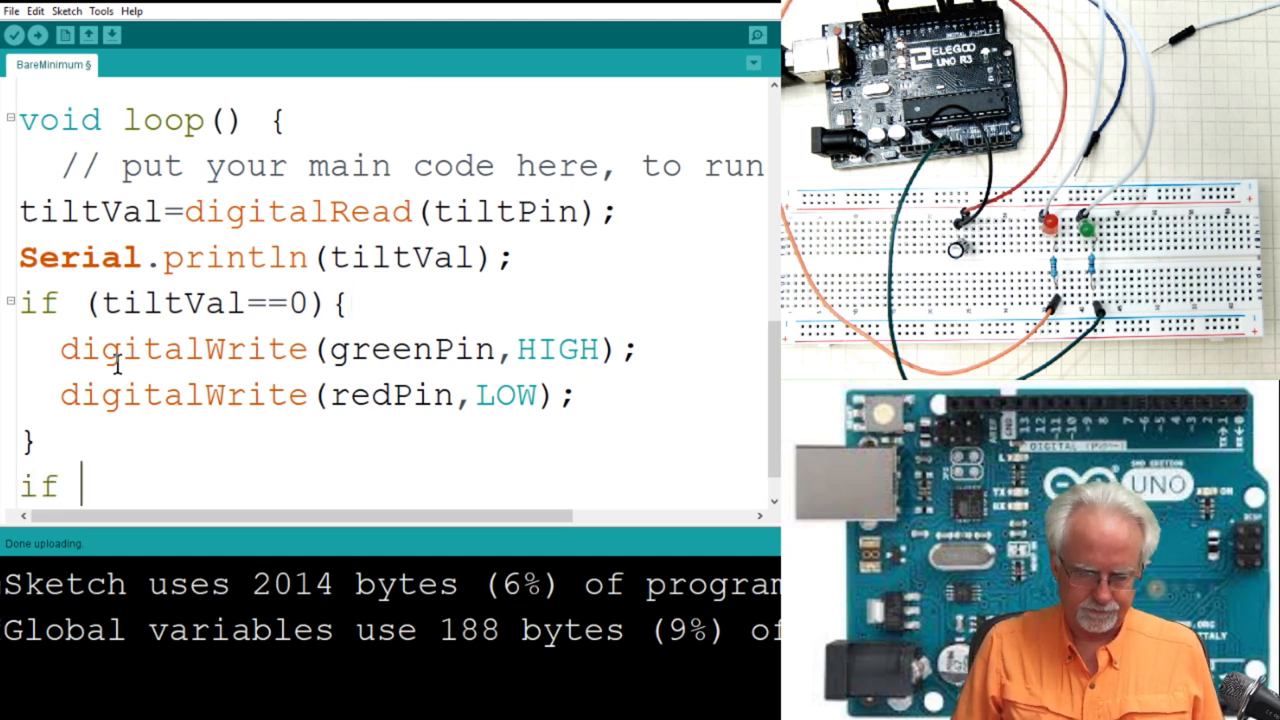
type("(tiltVal")
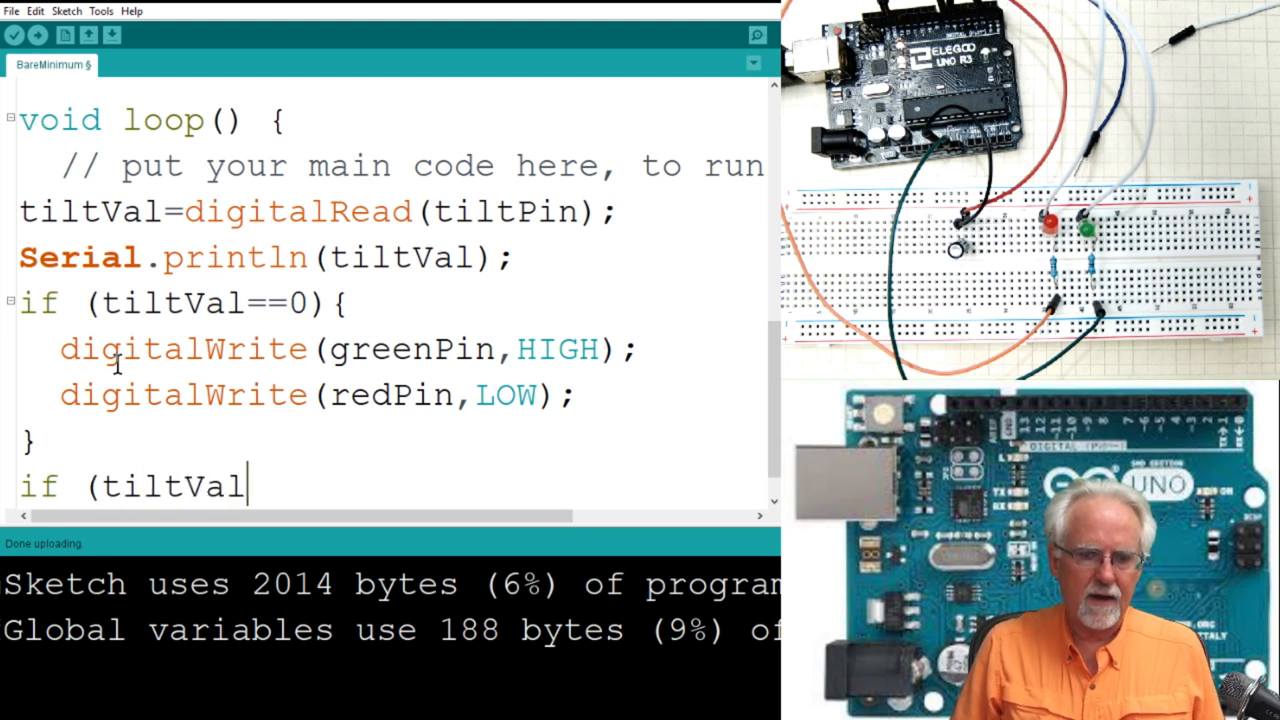
type("==1")
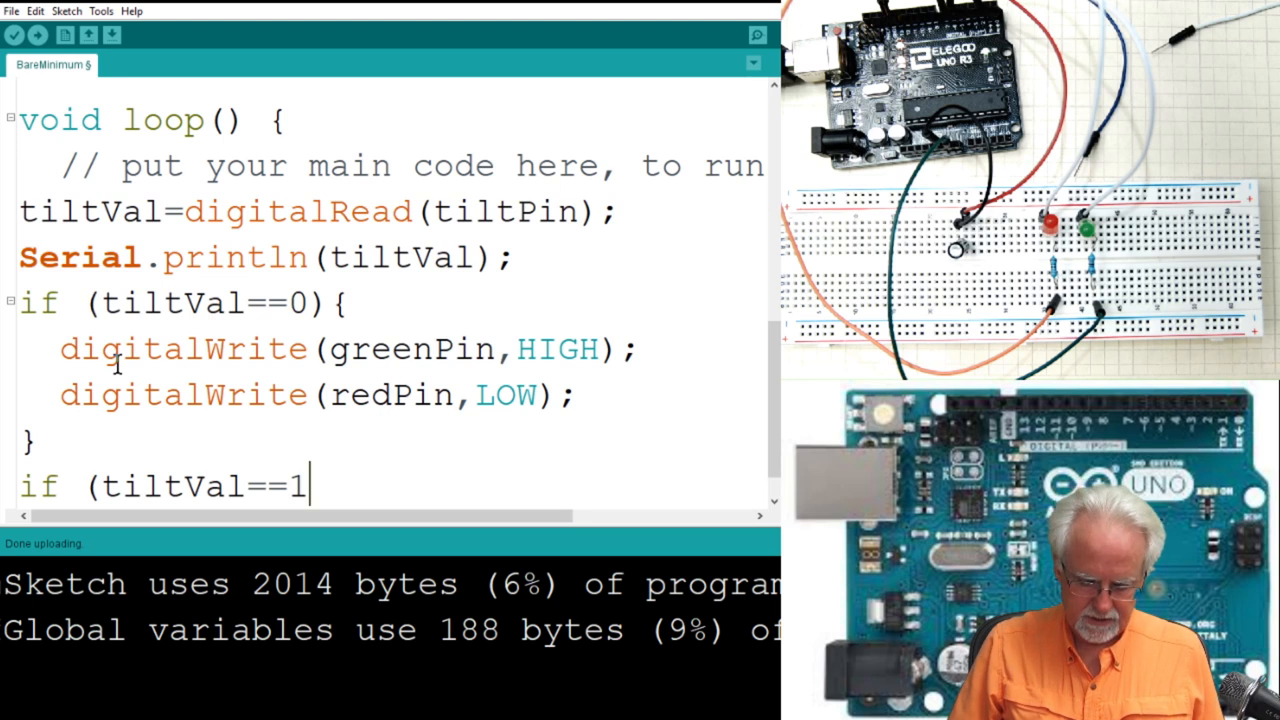
type("){")
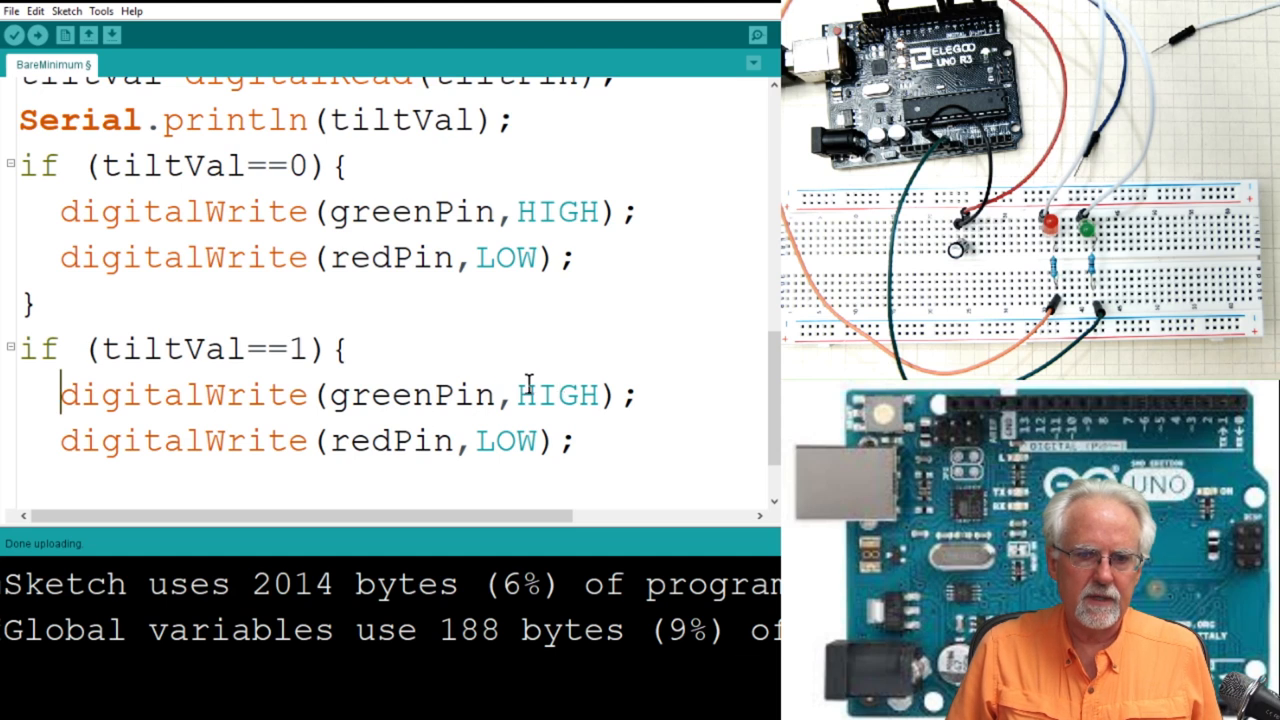
Step: Swap the tiltVal==1 branch to greenPin LOW and redPin HIGH, then upload the sketch
double_click(556, 394)
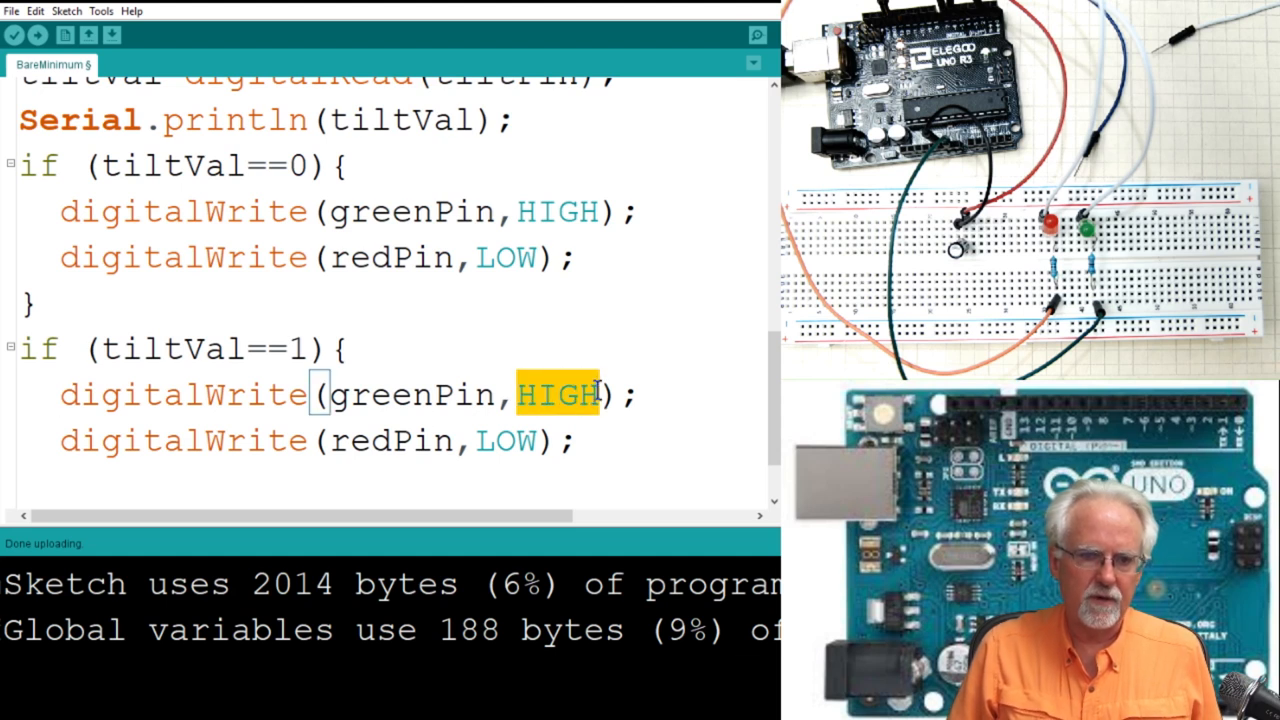
type("LO")
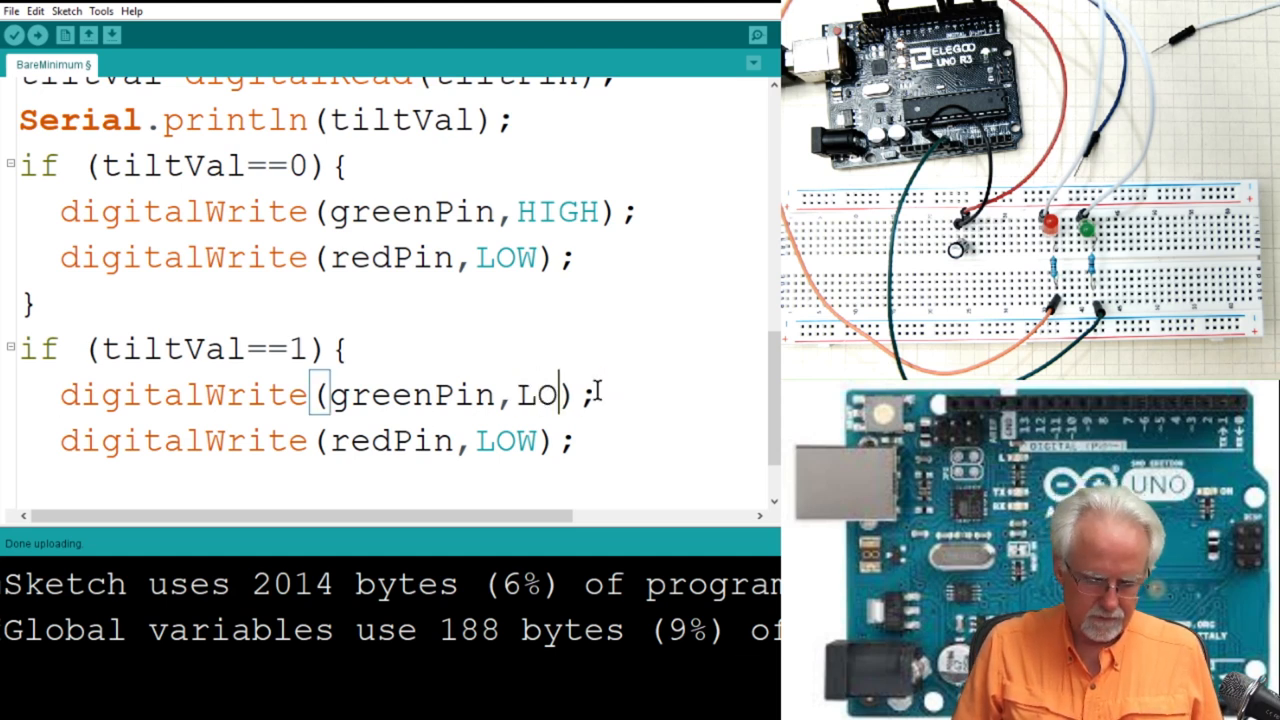
type("W")
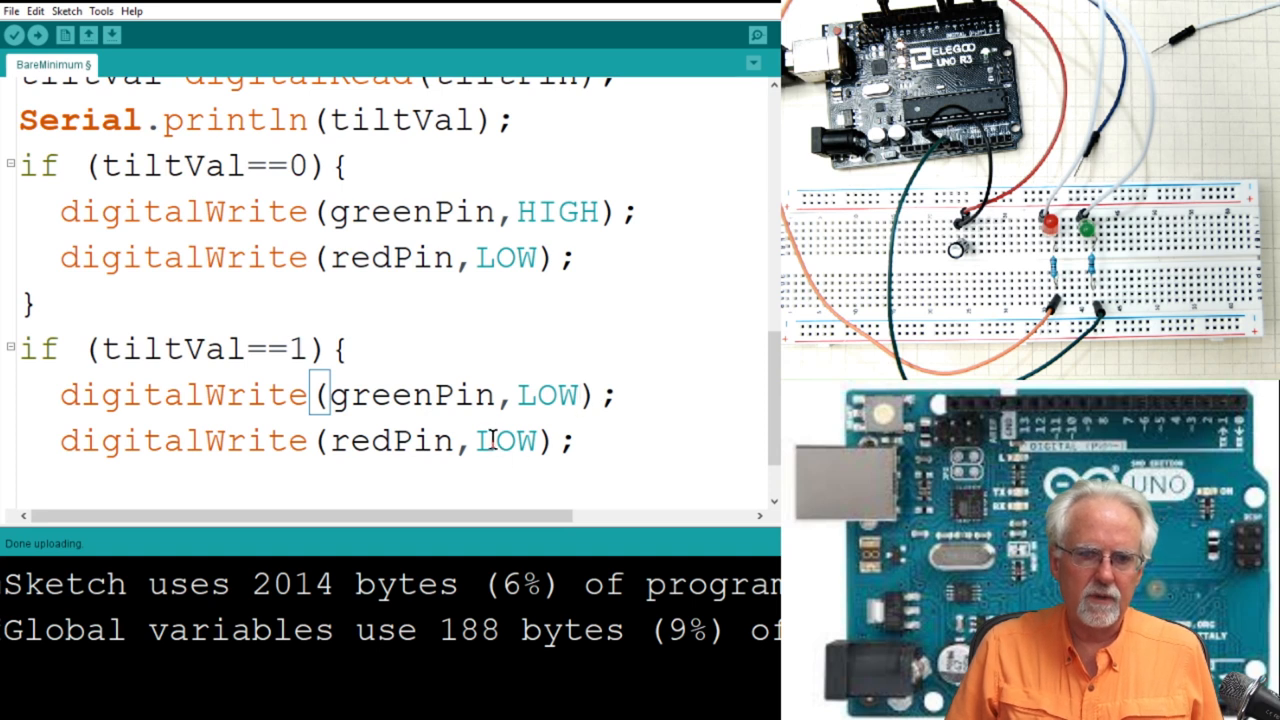
double_click(504, 442)
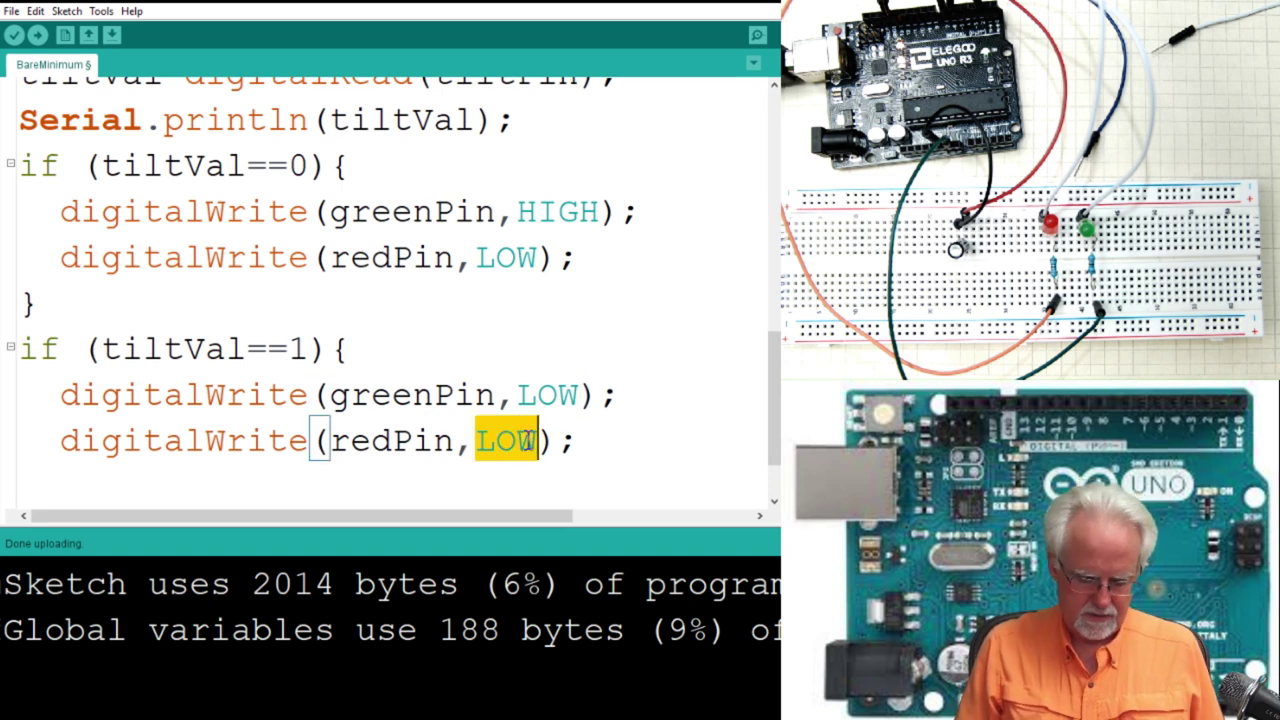
type("HIGH")
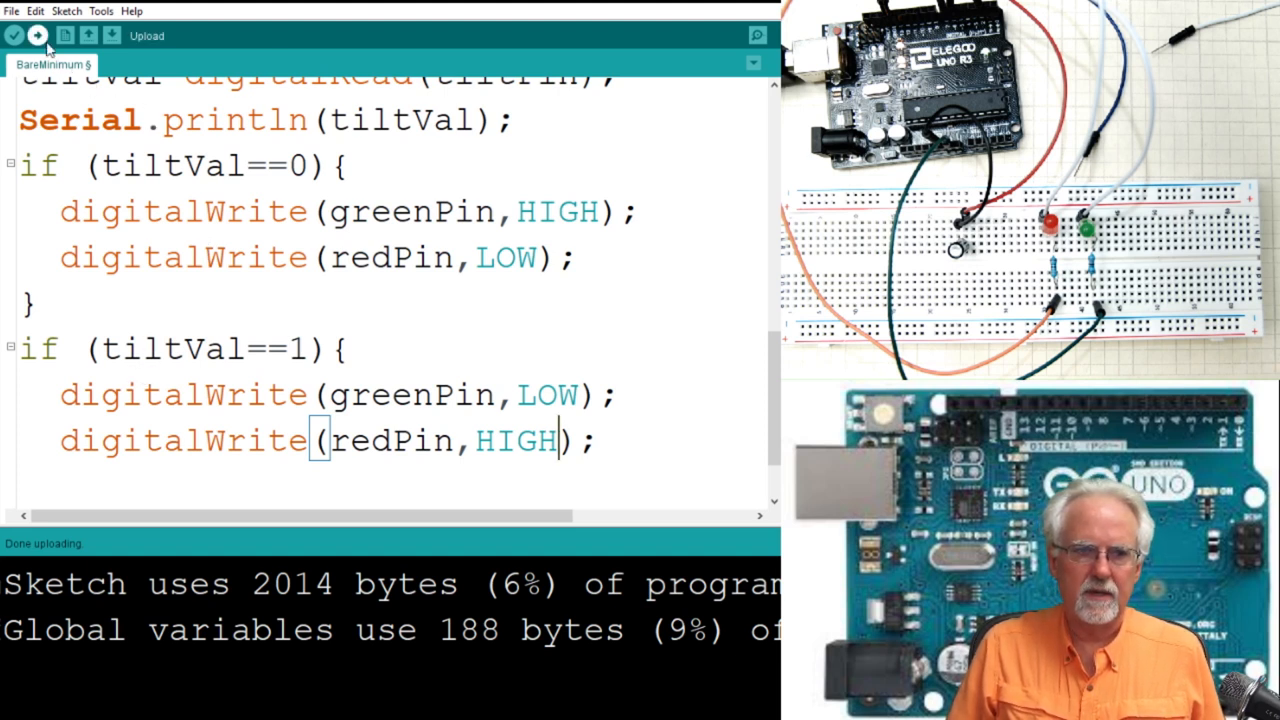
left_click(38, 36)
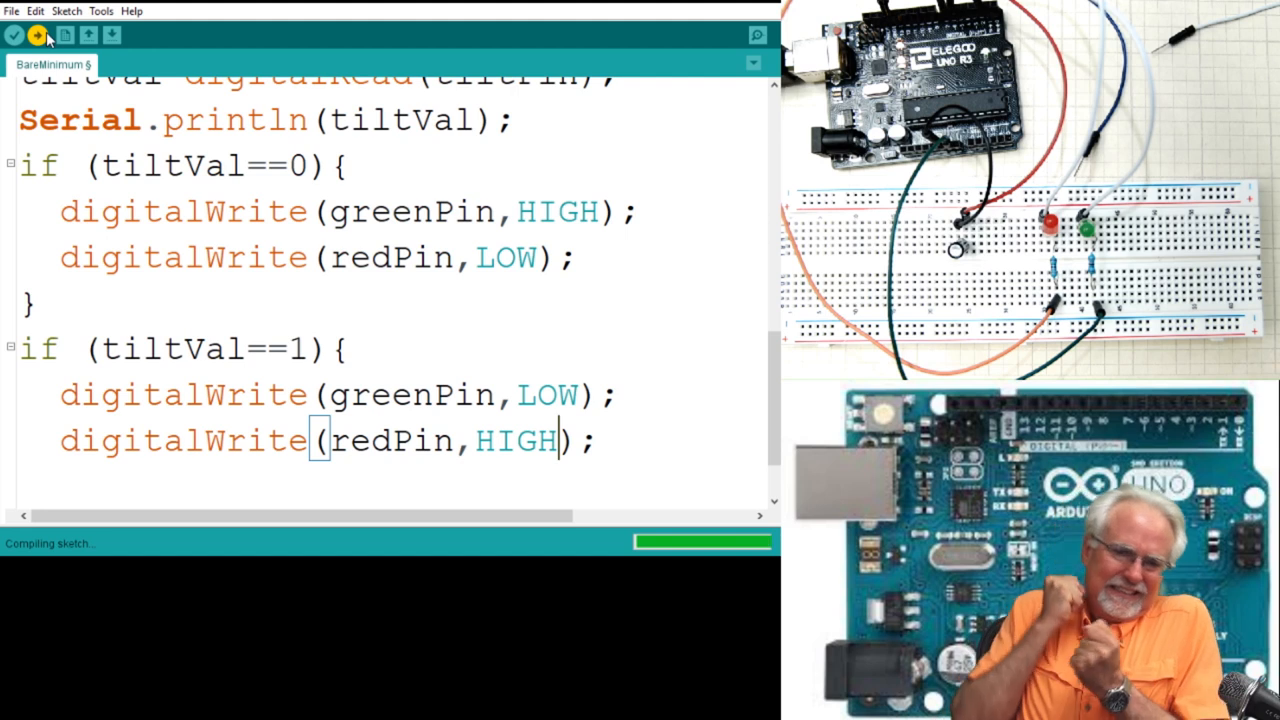